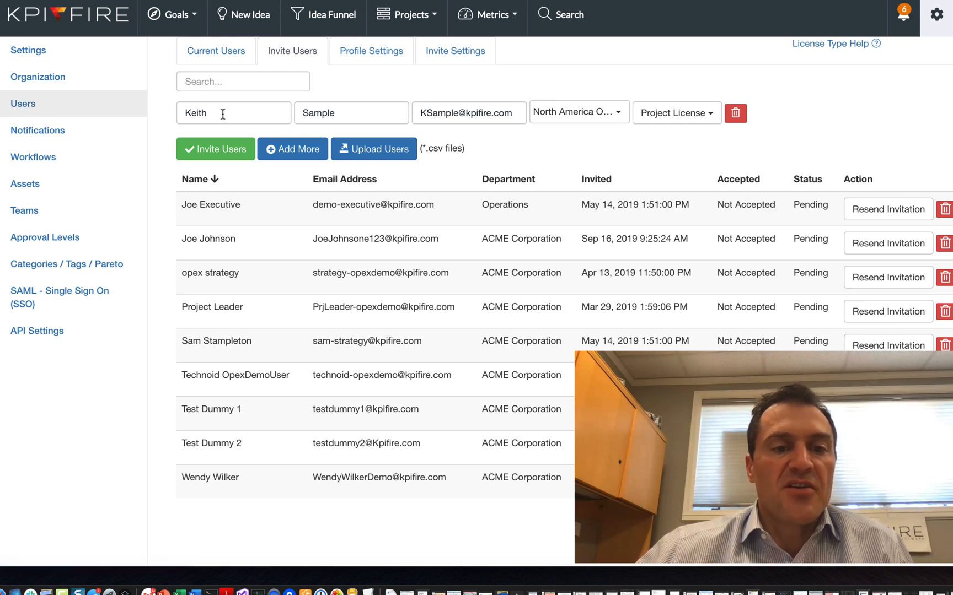
# Step: Invite the new user under North America Operations with a Project License
pyautogui.click(579, 112)
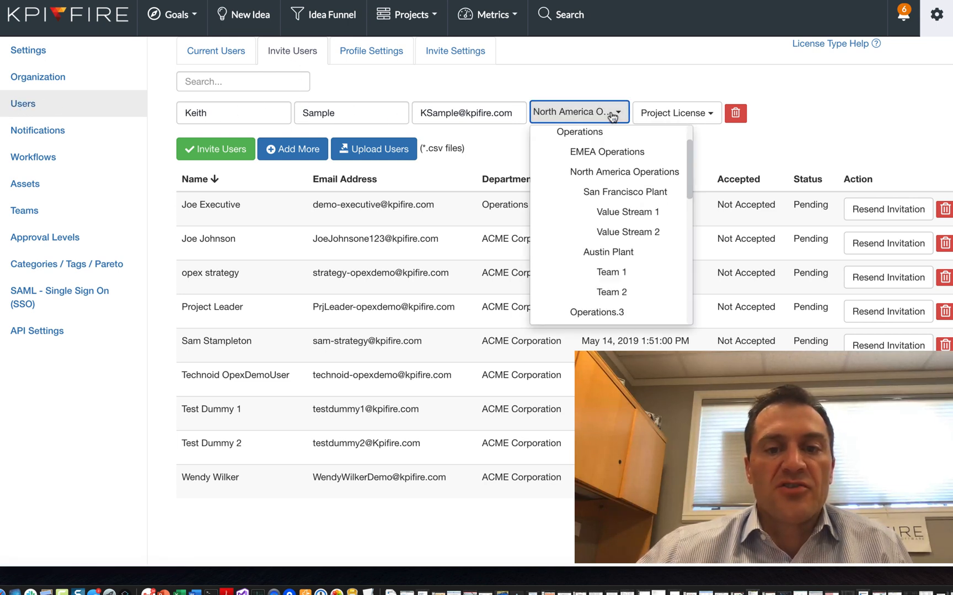
pyautogui.moveTo(610, 167)
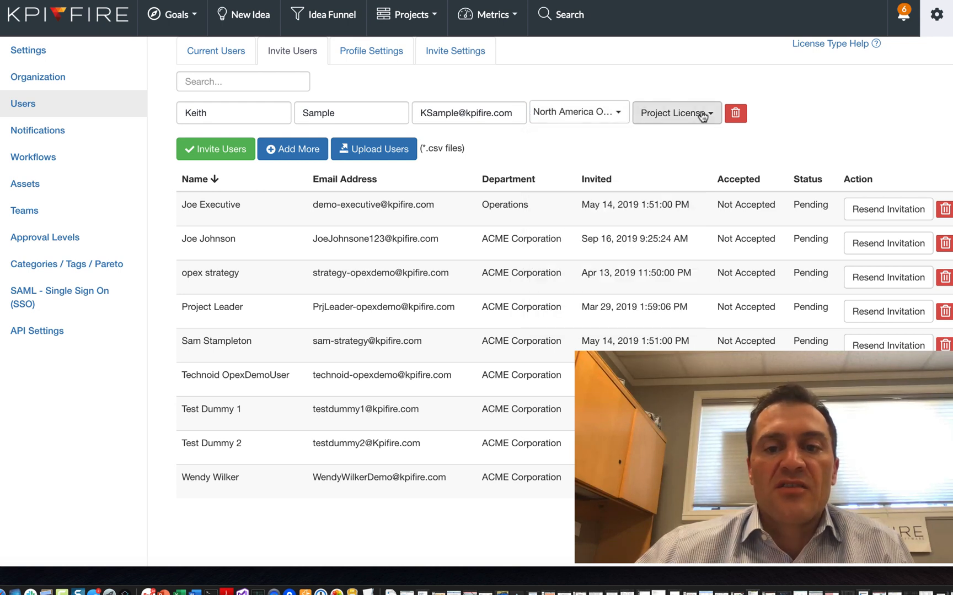
pyautogui.click(676, 113)
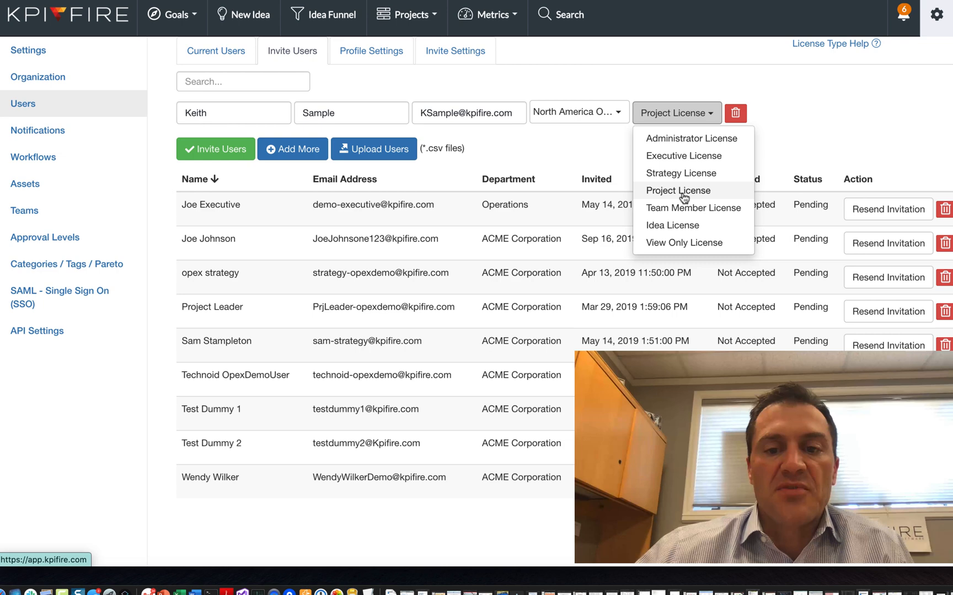
pyautogui.click(678, 190)
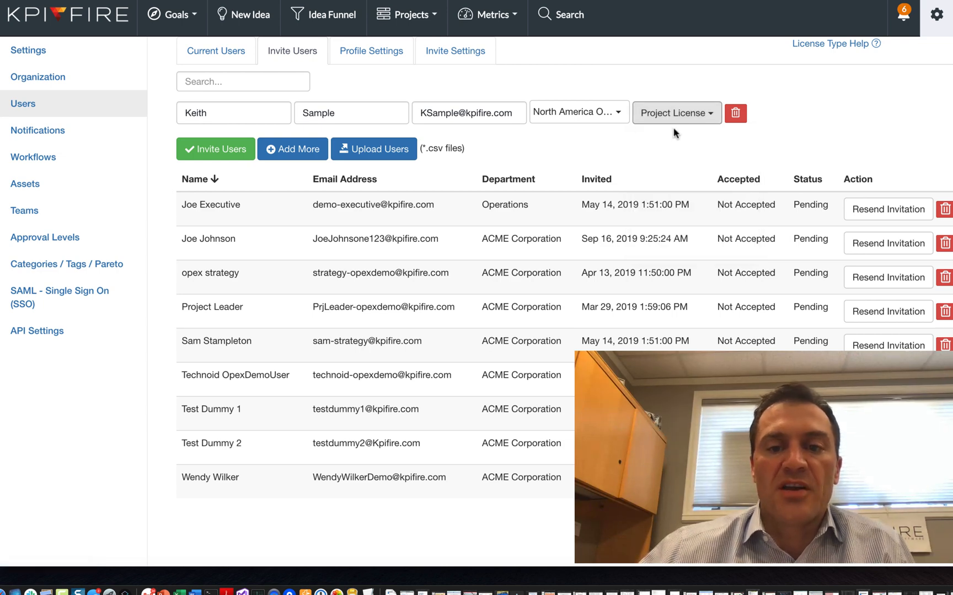
pyautogui.moveTo(224, 155)
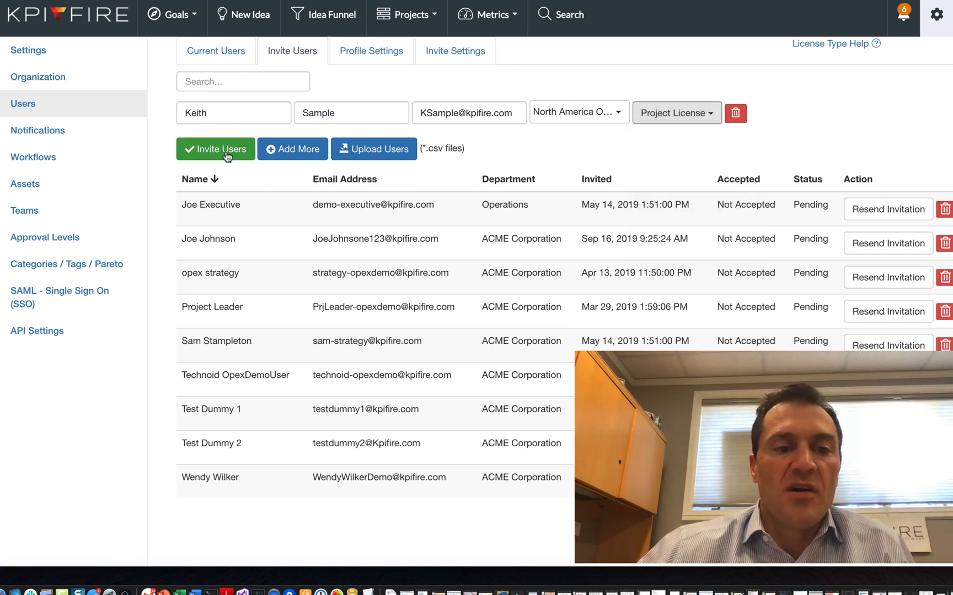
pyautogui.click(215, 148)
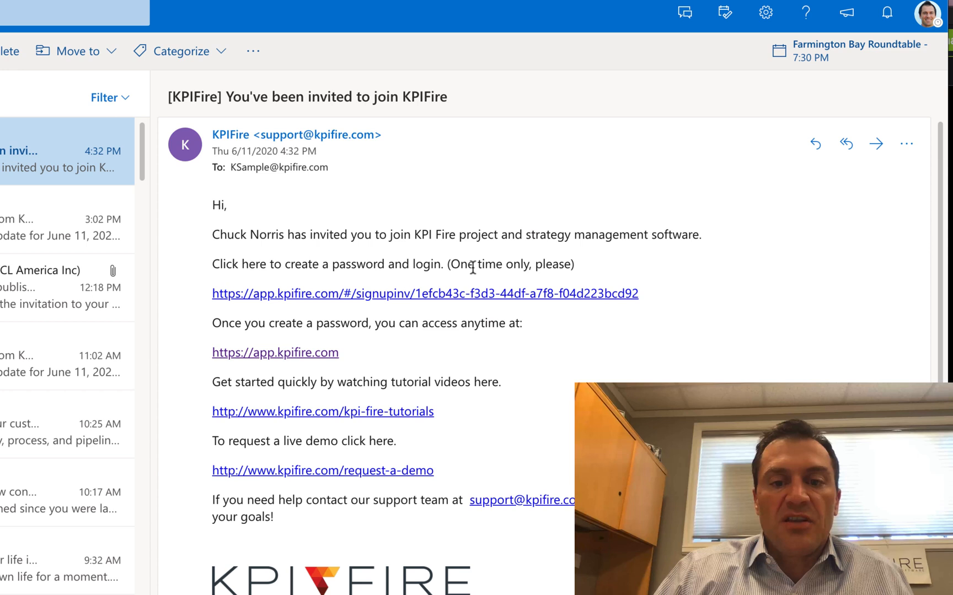
pyautogui.moveTo(621, 302)
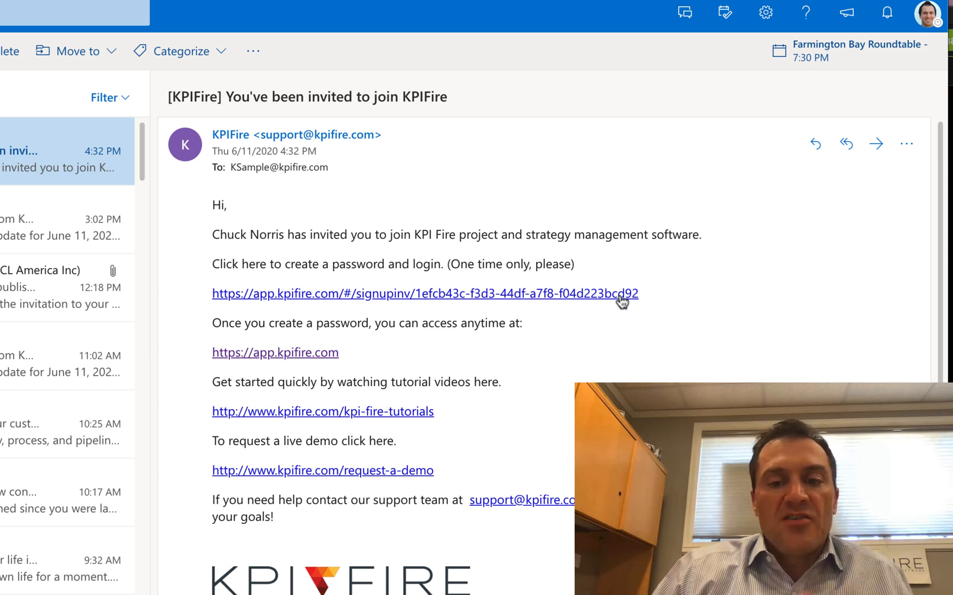
pyautogui.moveTo(524, 384)
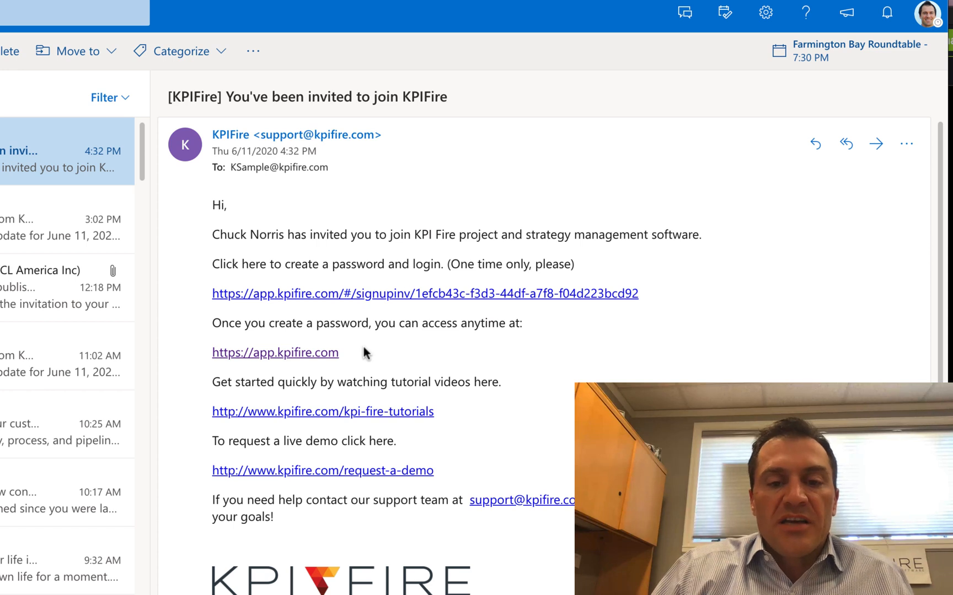
pyautogui.moveTo(247, 356)
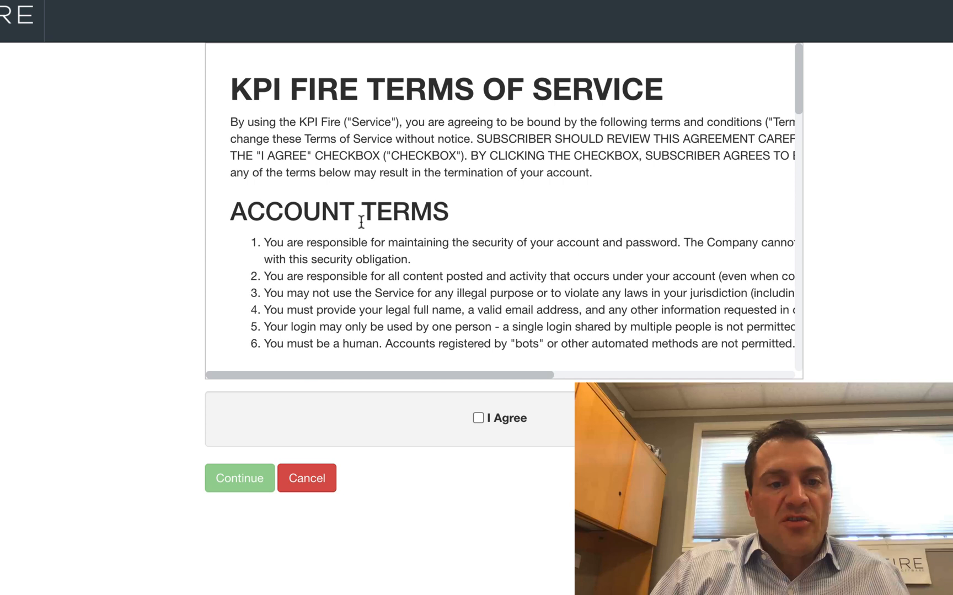
# Step: Agree to the terms, enter the account password and register the new user
pyautogui.click(478, 418)
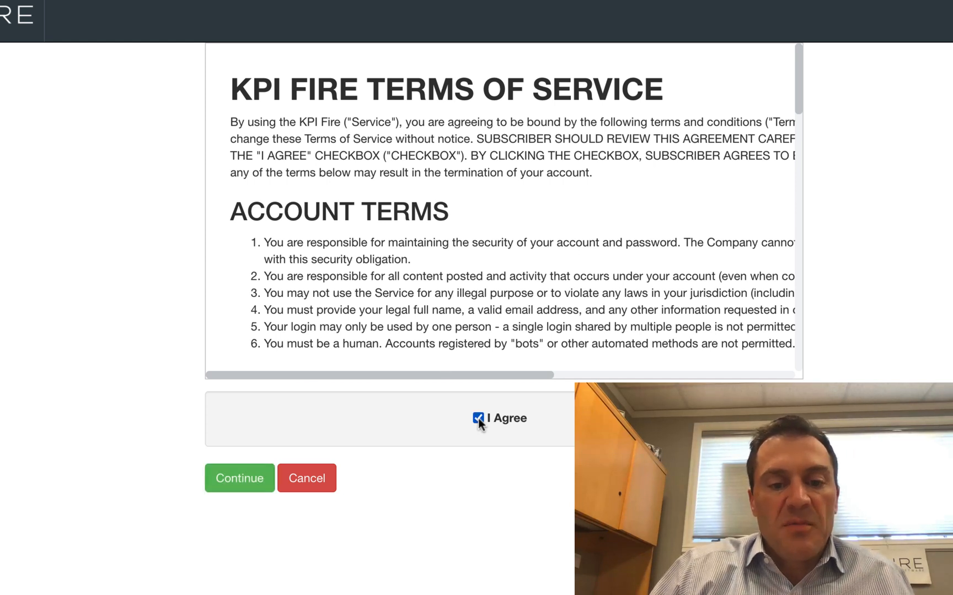
pyautogui.click(239, 478)
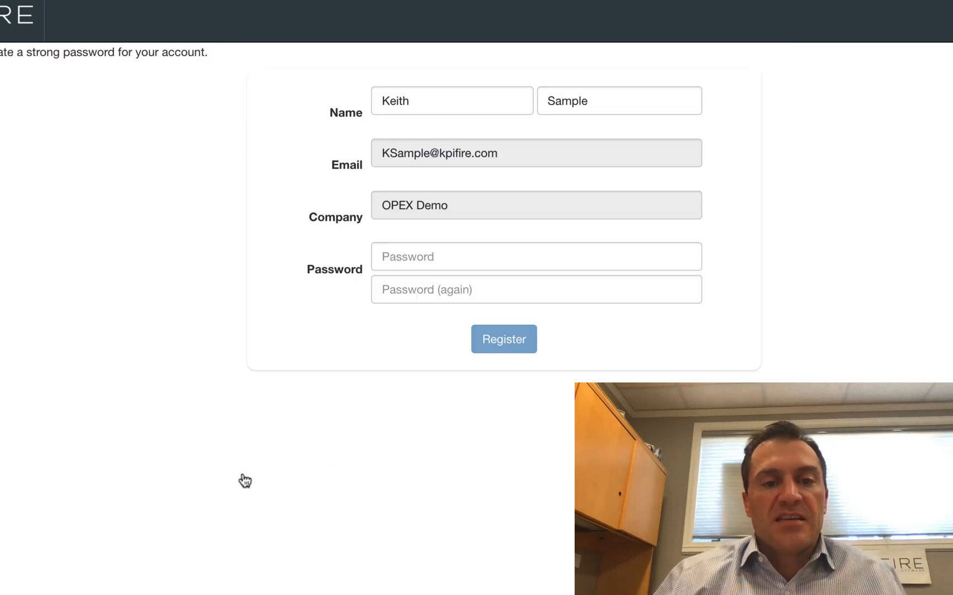
pyautogui.click(536, 256)
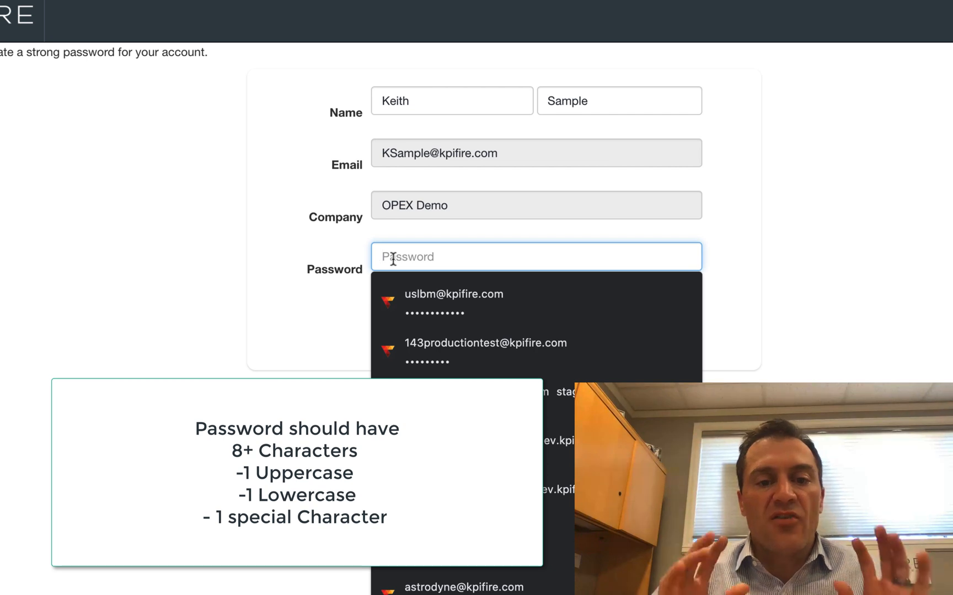
pyautogui.write('••••••')
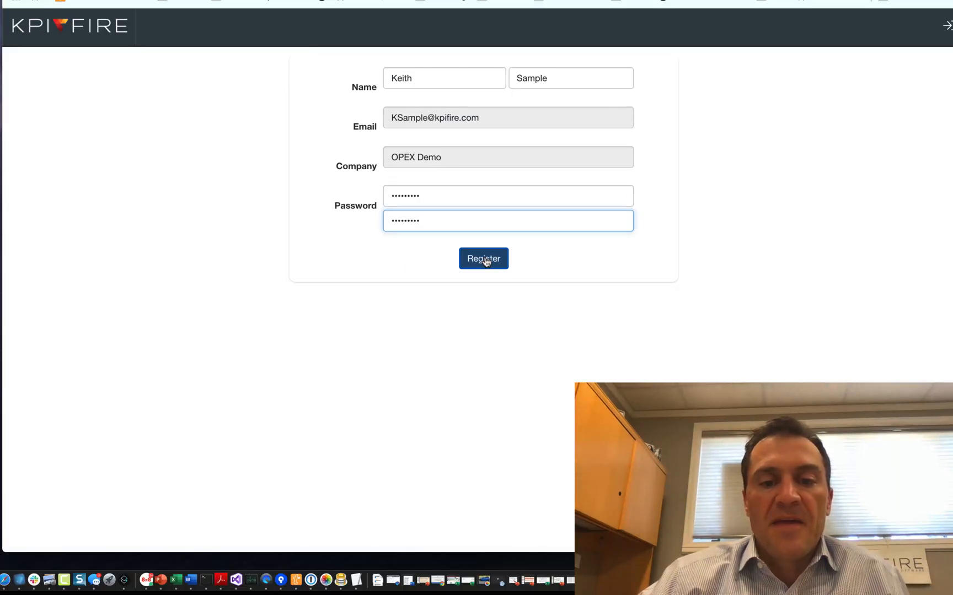
pyautogui.click(484, 259)
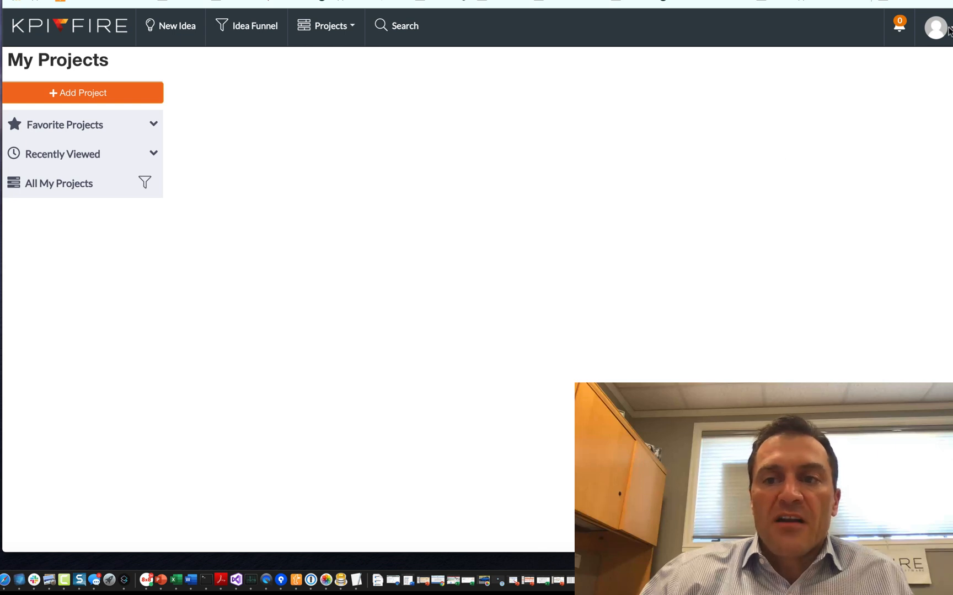
# Step: Go to the new user's profile page through the account menu
pyautogui.click(939, 26)
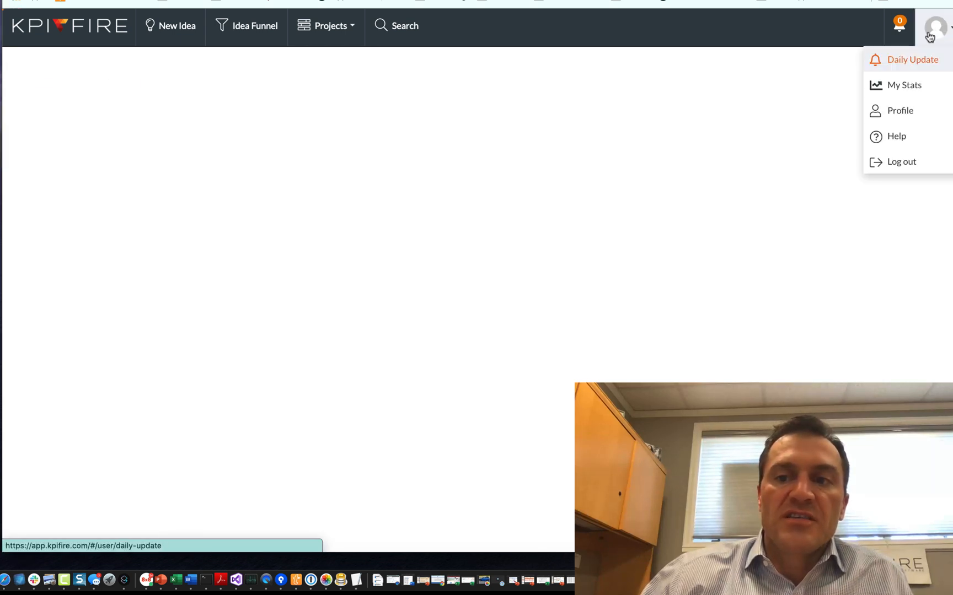
pyautogui.click(906, 59)
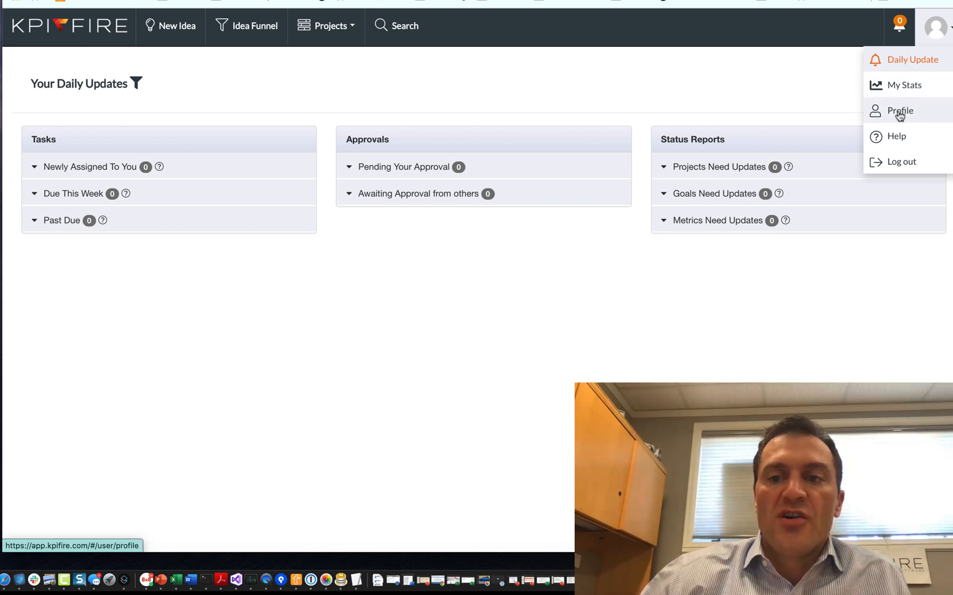
pyautogui.click(899, 111)
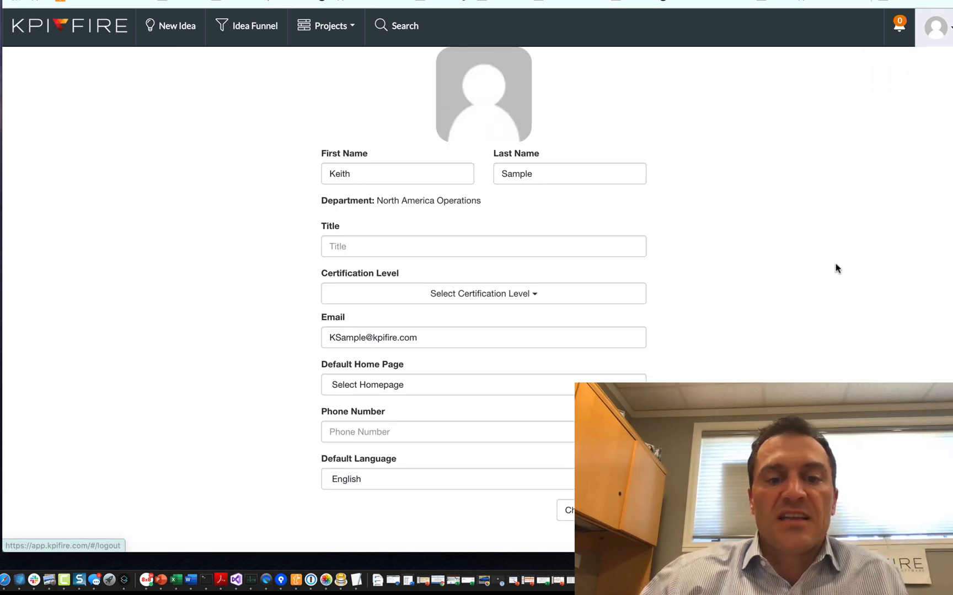
pyautogui.moveTo(494, 113)
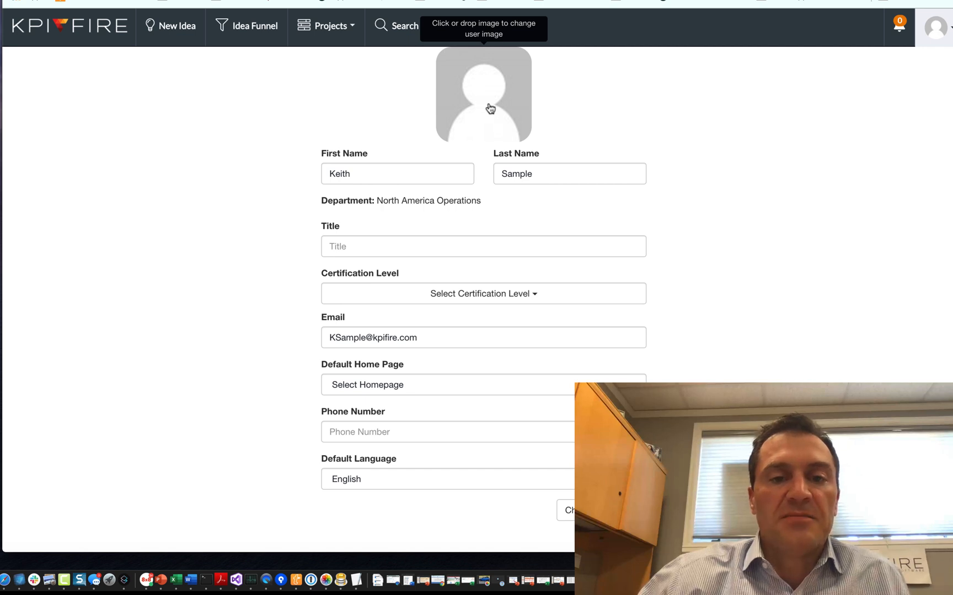
# Step: Upload the cropped headshot JPG as the profile photo
pyautogui.click(488, 106)
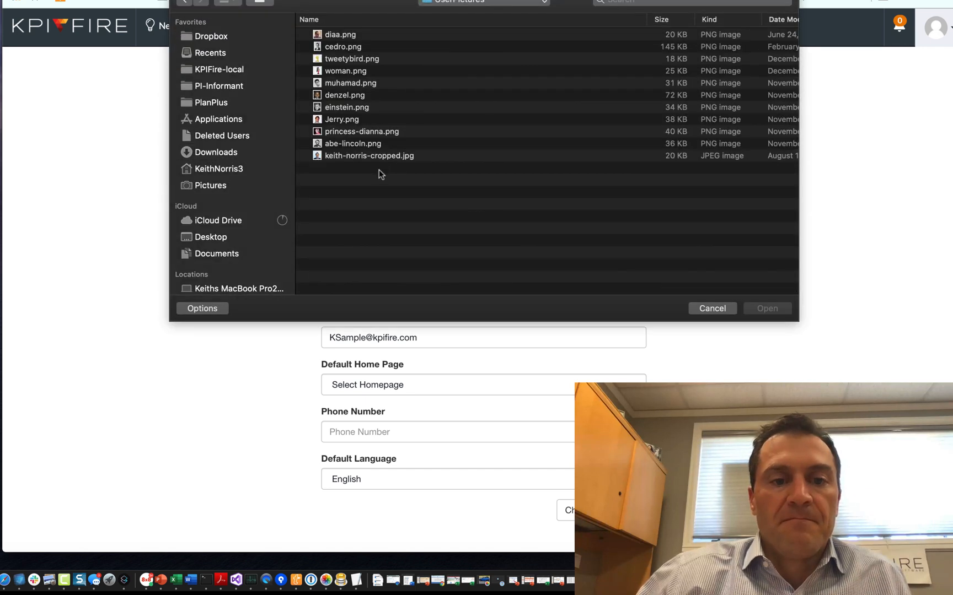
pyautogui.click(369, 156)
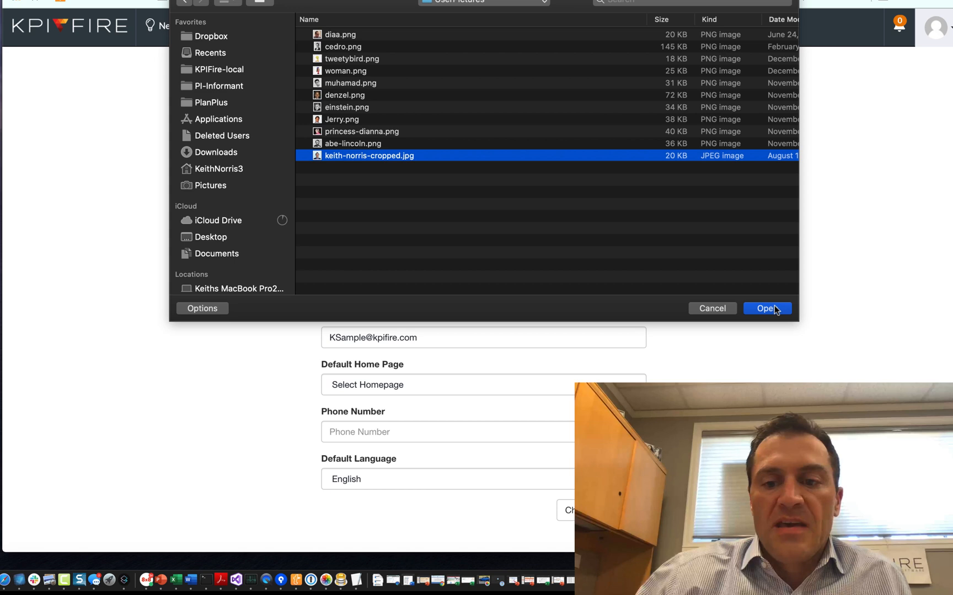
pyautogui.click(766, 308)
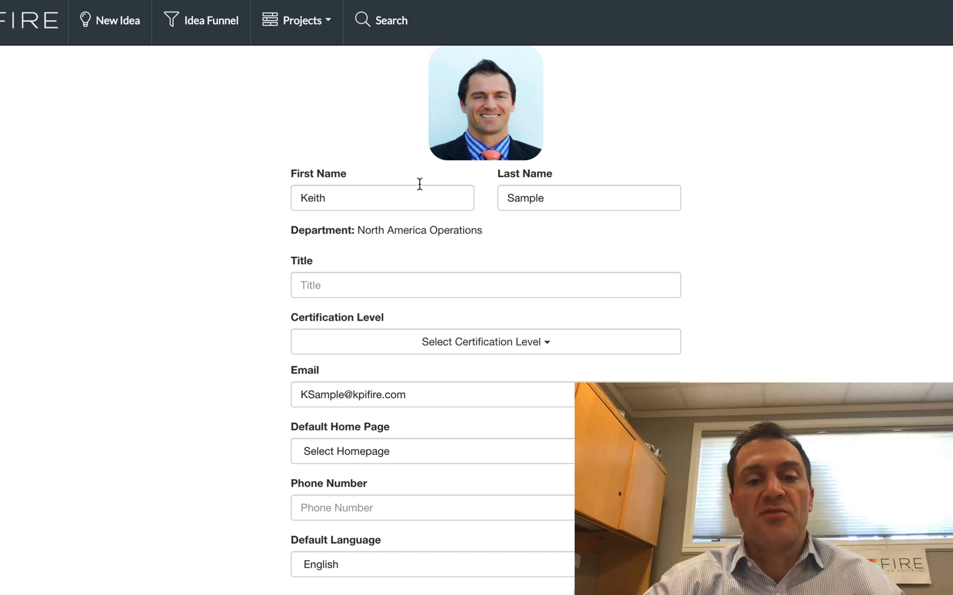
pyautogui.moveTo(377, 285)
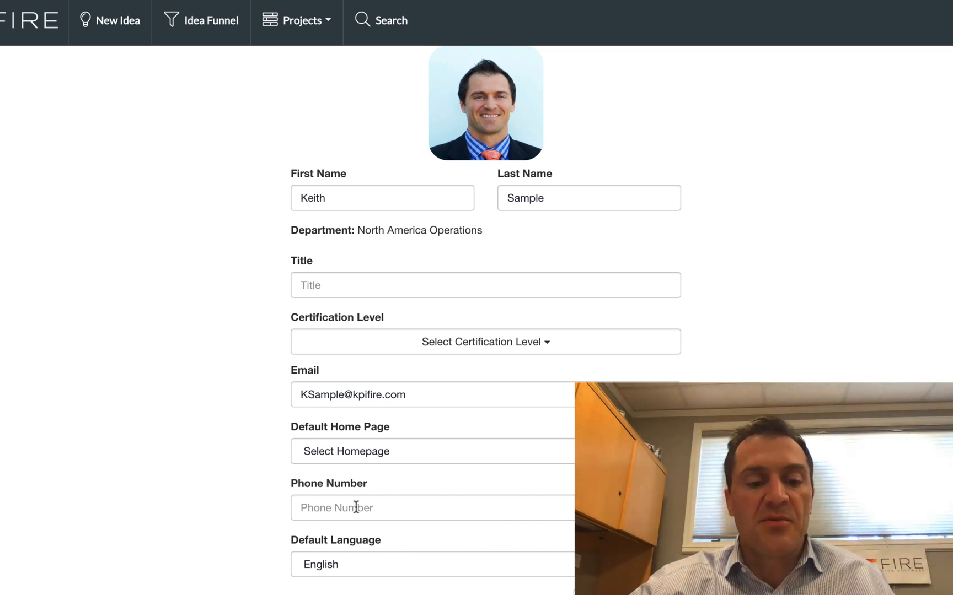
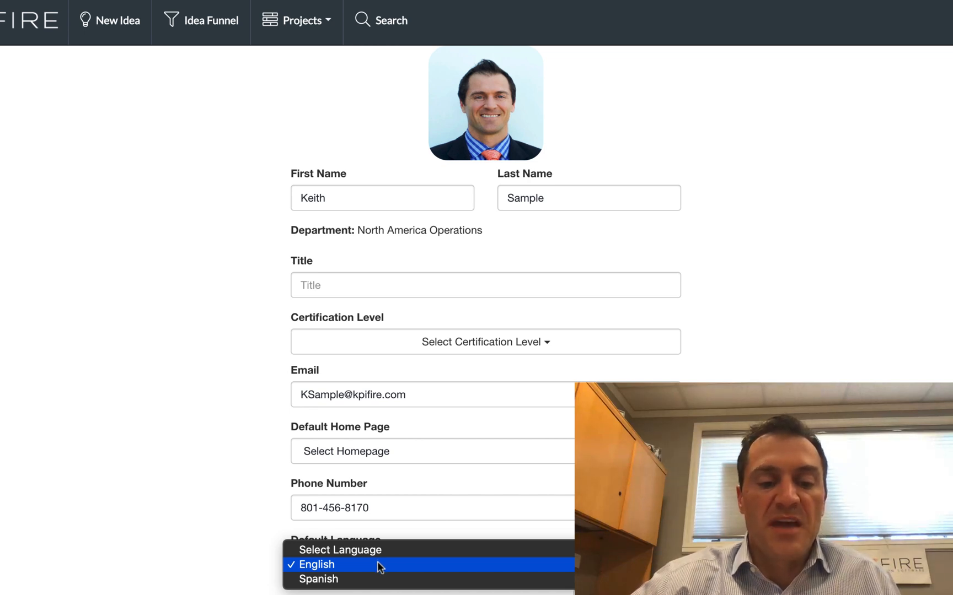
pyautogui.click(318, 565)
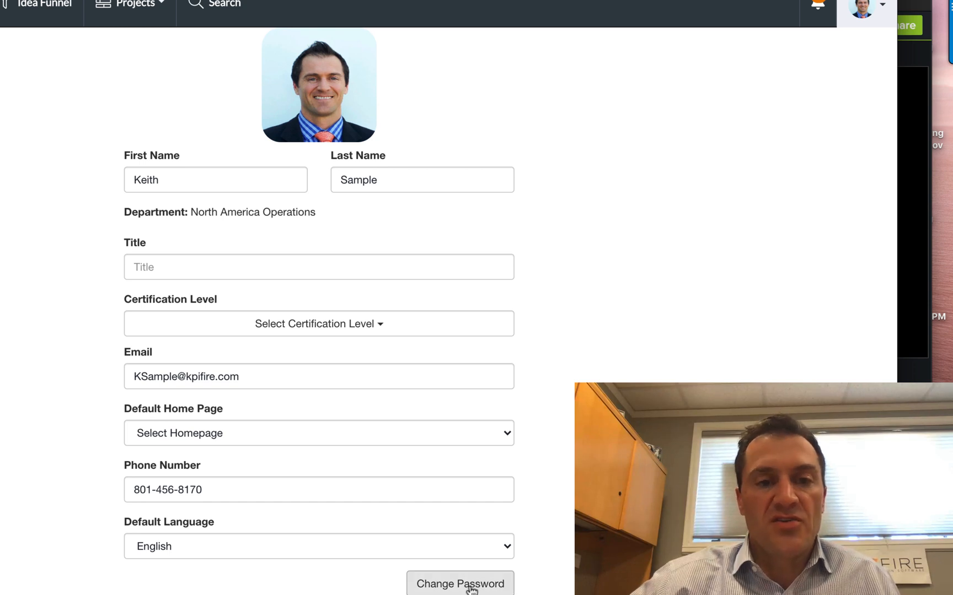
pyautogui.moveTo(567, 198)
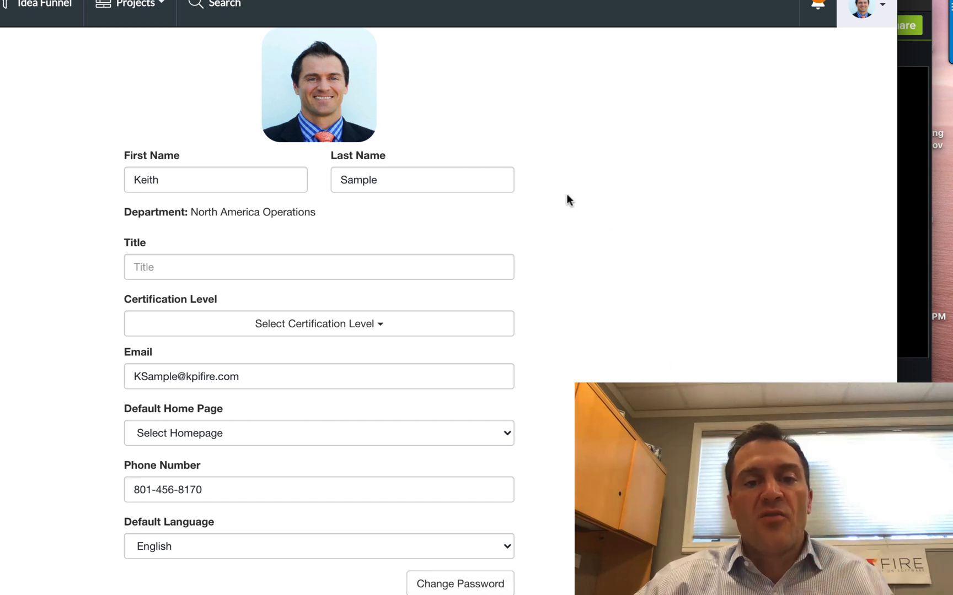
pyautogui.moveTo(500, 120)
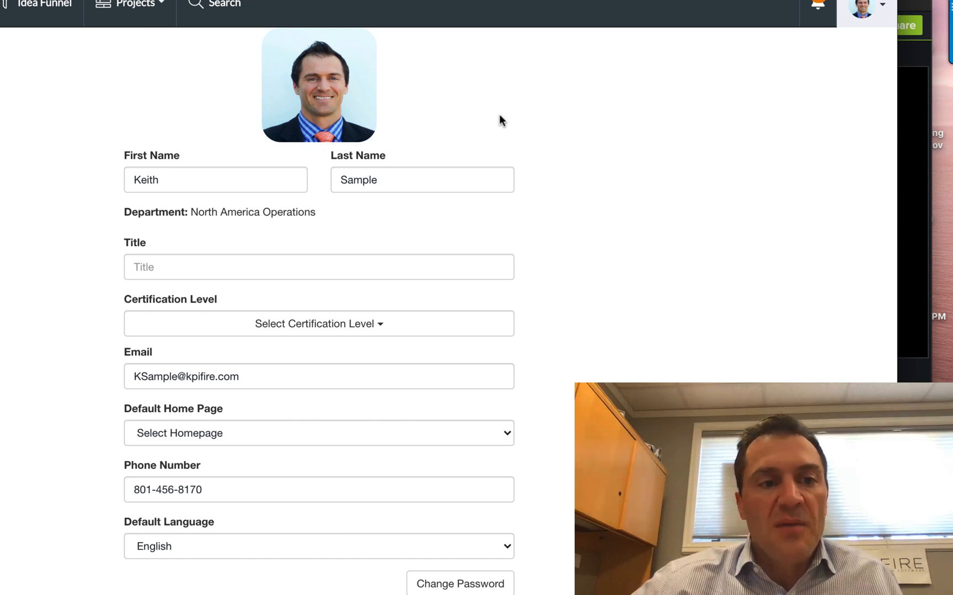
pyautogui.moveTo(899, 126)
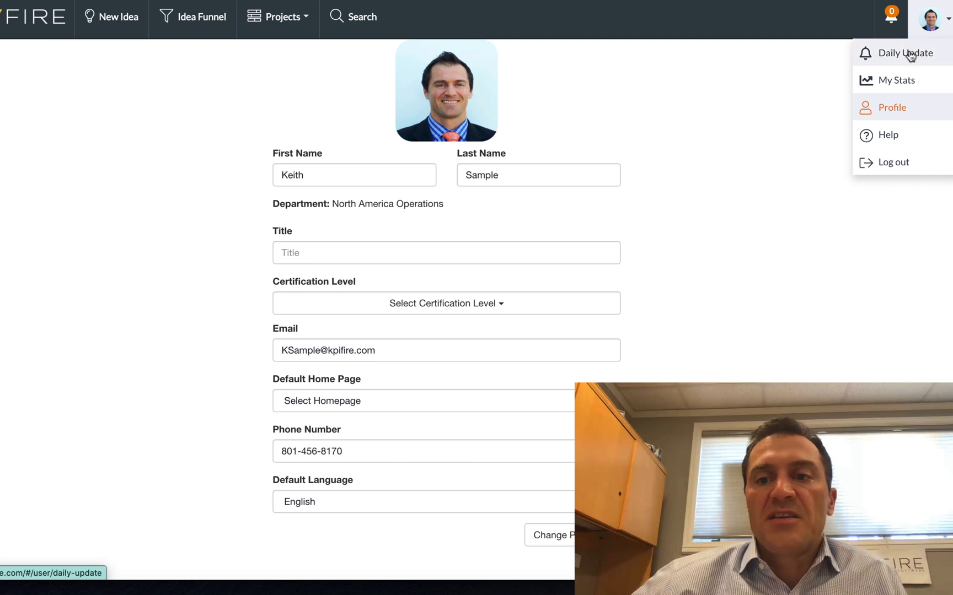
# Step: Show the Daily Updates page and the bell icon's notification menu
pyautogui.click(905, 53)
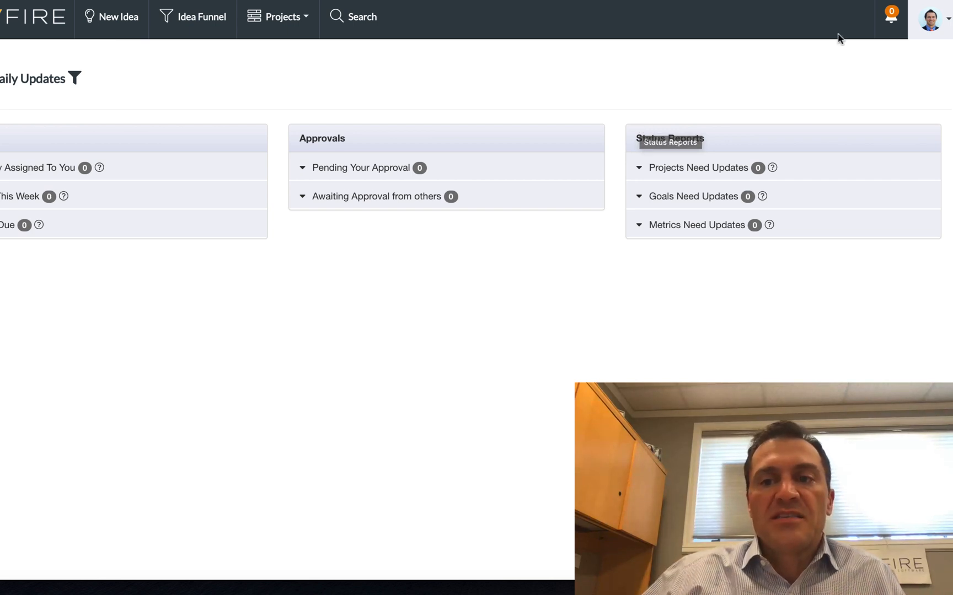
pyautogui.click(931, 15)
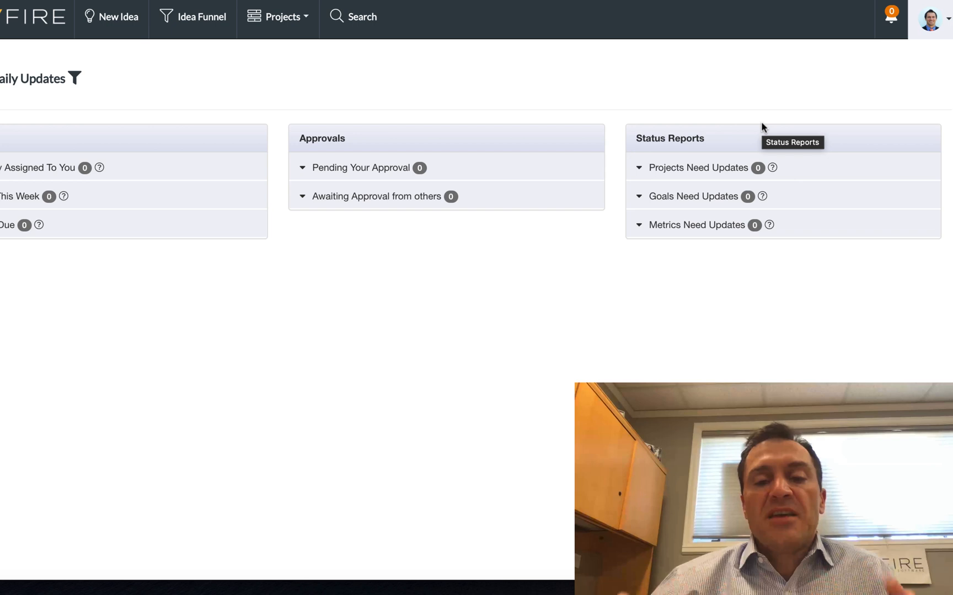
pyautogui.moveTo(123, 122)
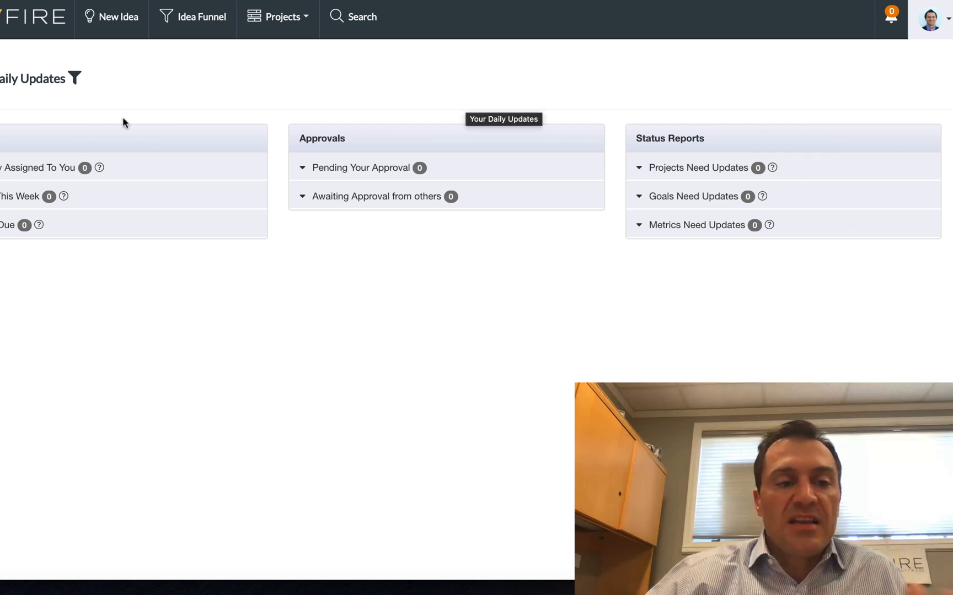
pyautogui.moveTo(888, 19)
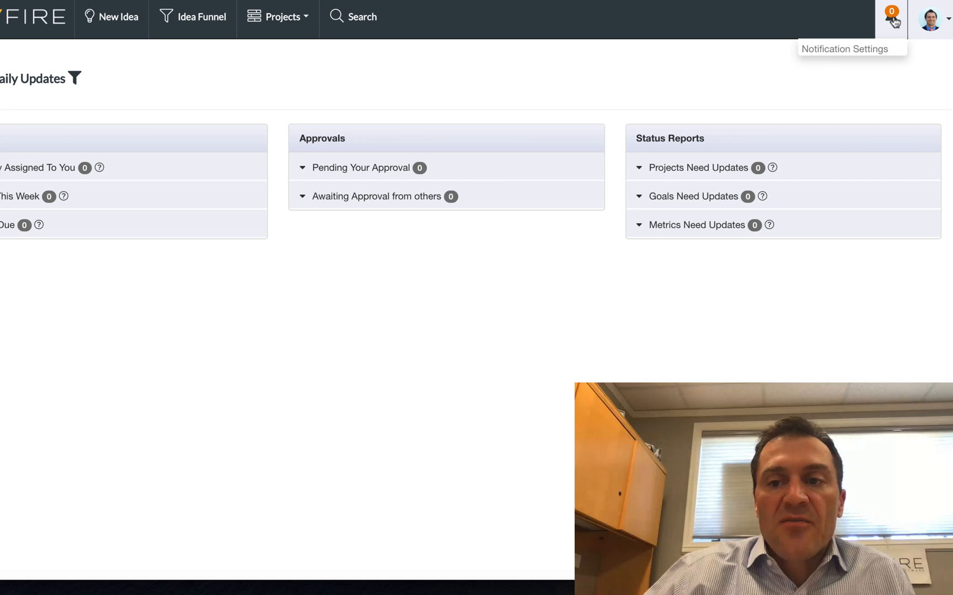
pyautogui.moveTo(848, 53)
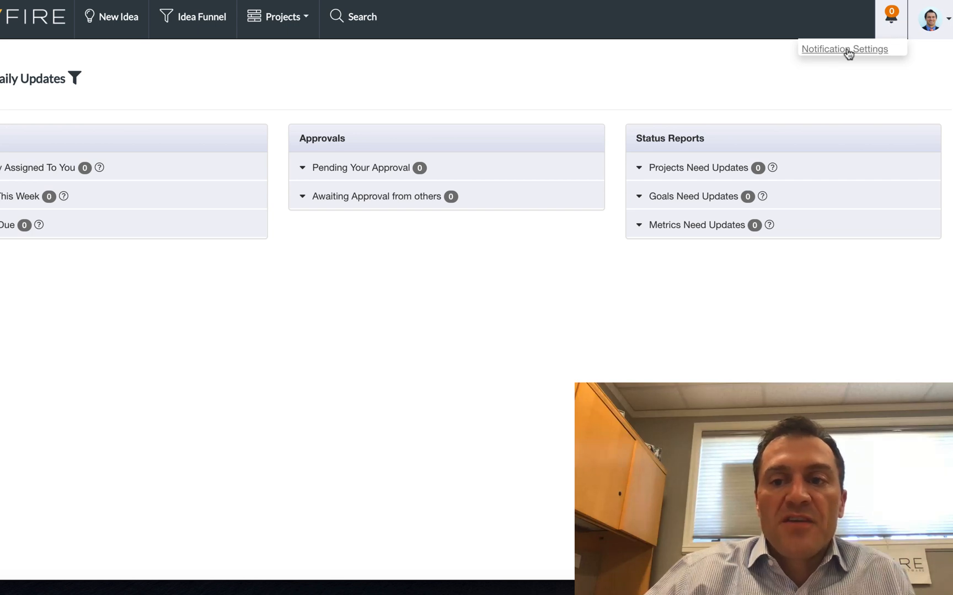
# Step: Set the daily update email to Weekdays at 9:00 AM in Notification Settings
pyautogui.click(847, 48)
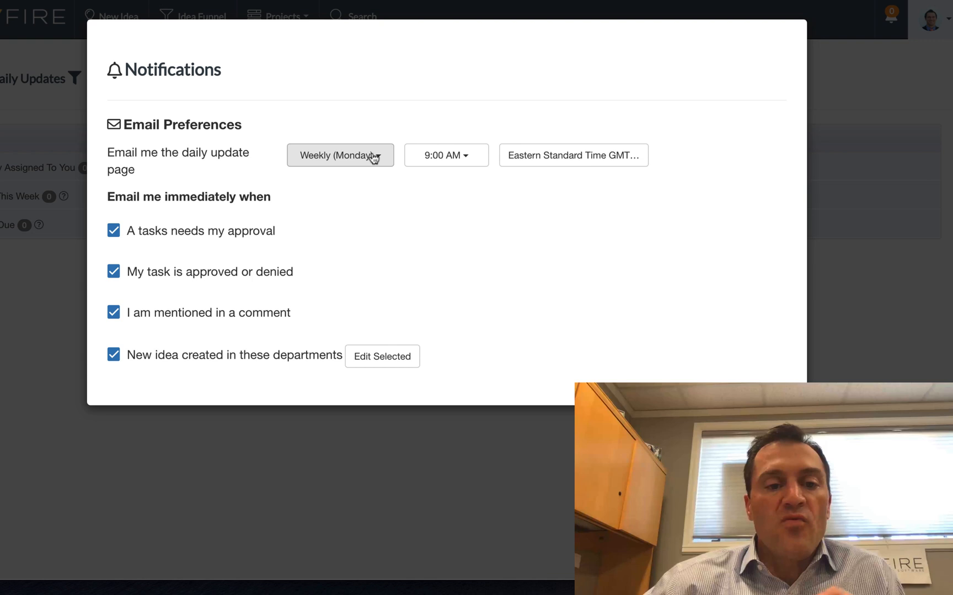
pyautogui.click(339, 155)
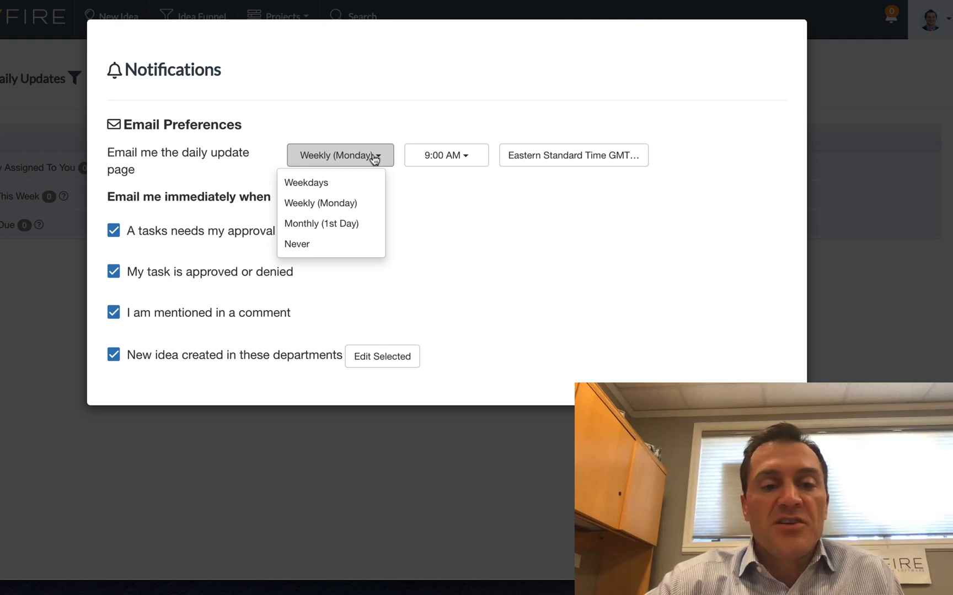
pyautogui.moveTo(302, 252)
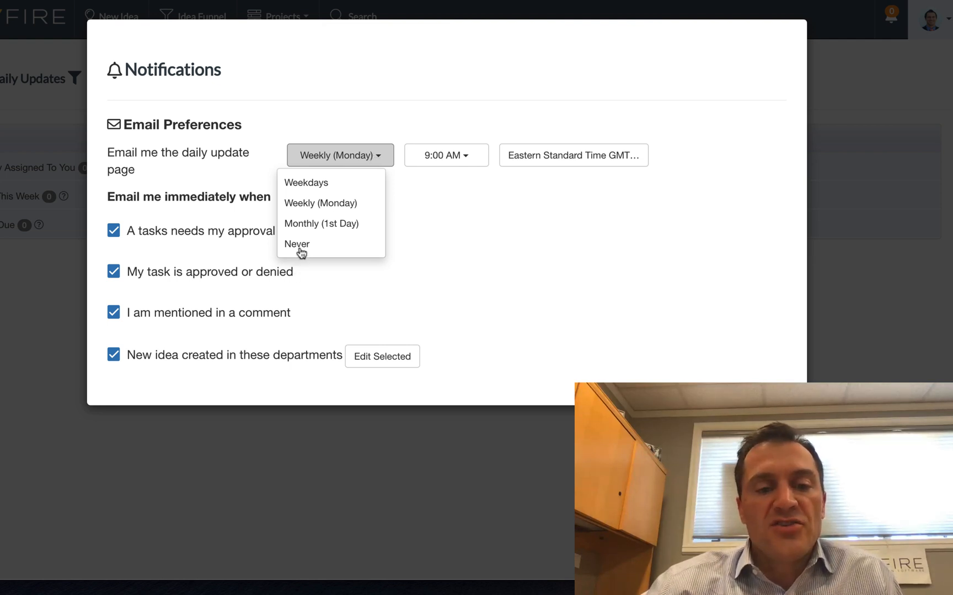
pyautogui.moveTo(314, 186)
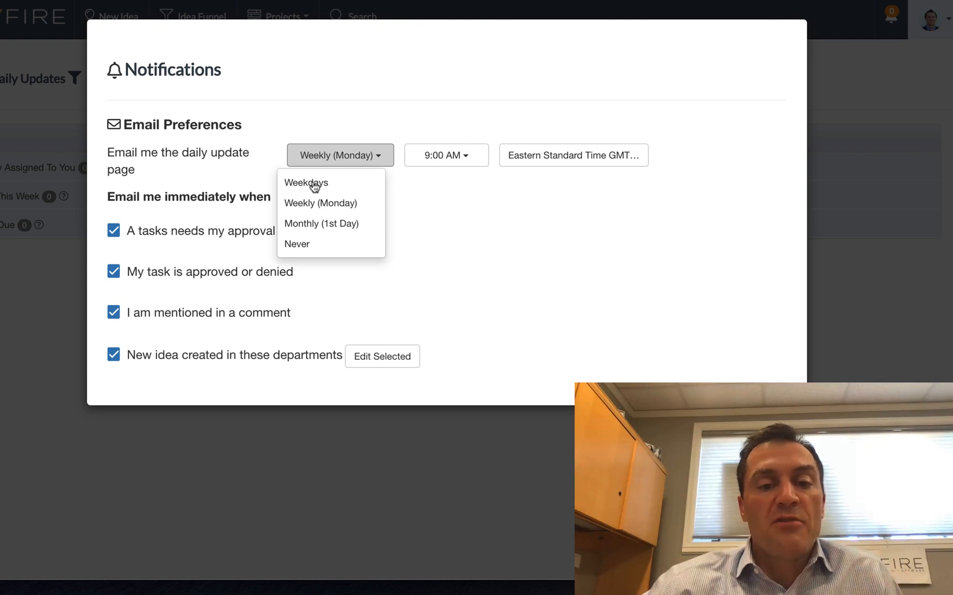
pyautogui.click(306, 182)
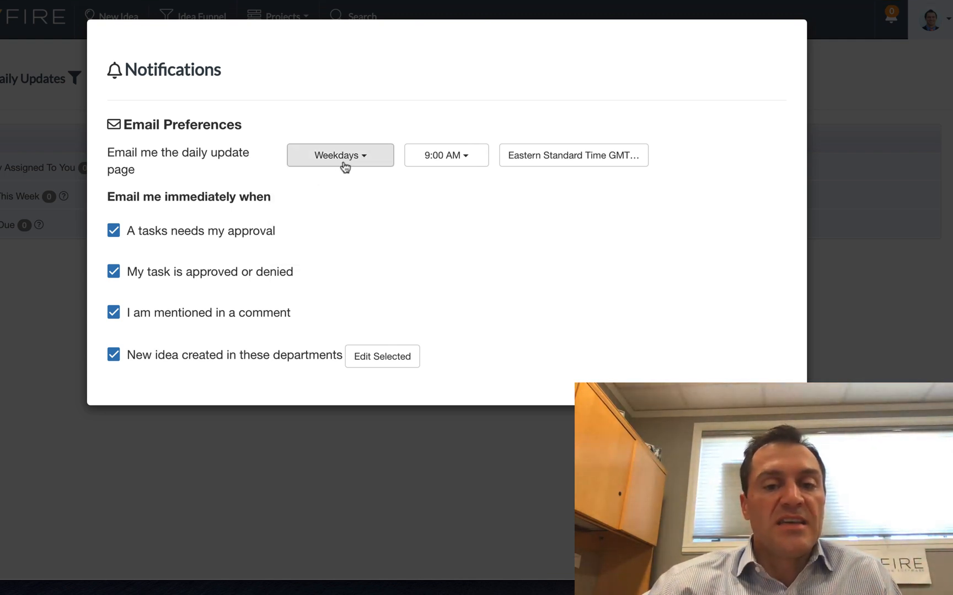
pyautogui.click(446, 155)
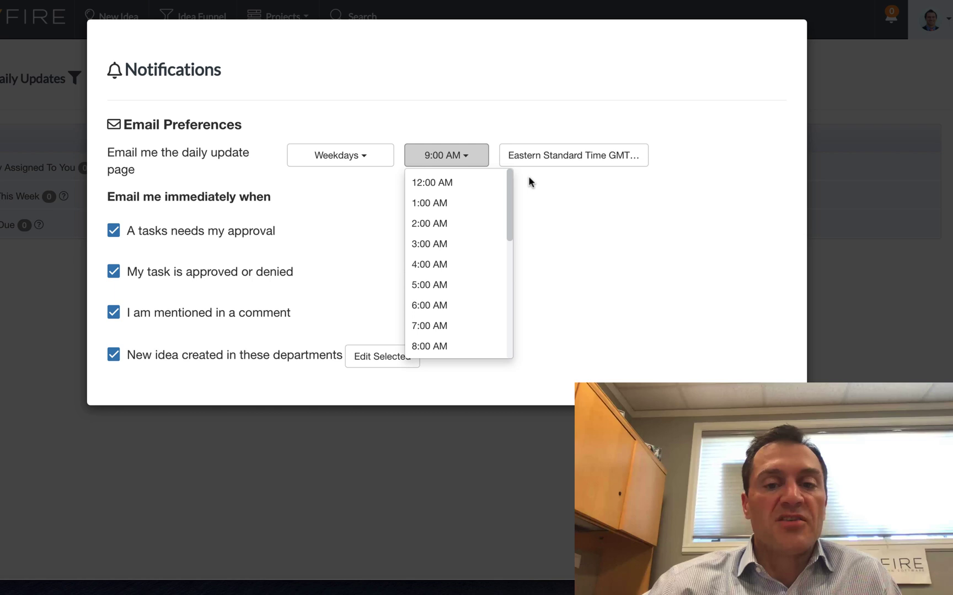
pyautogui.click(451, 206)
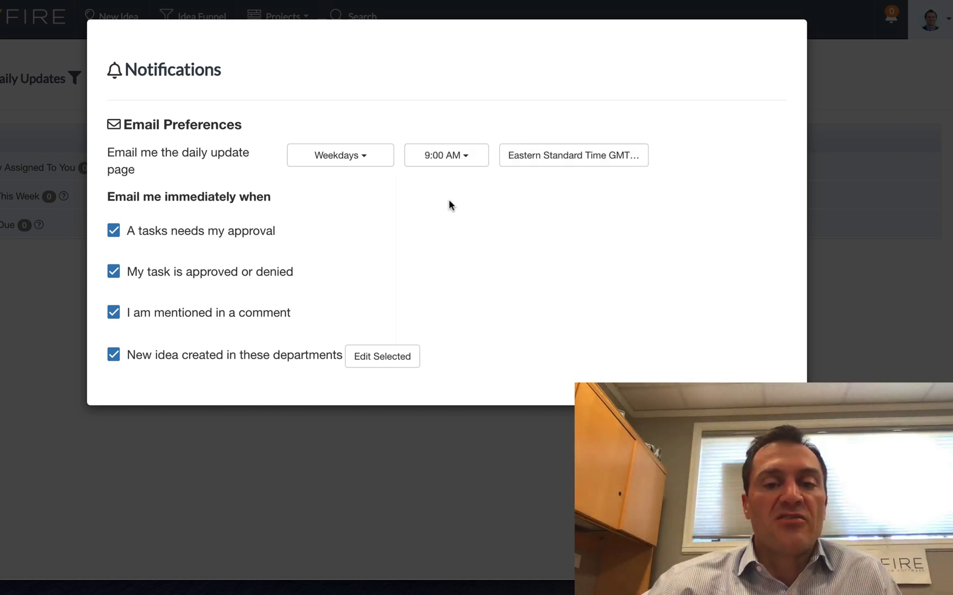
pyautogui.moveTo(622, 306)
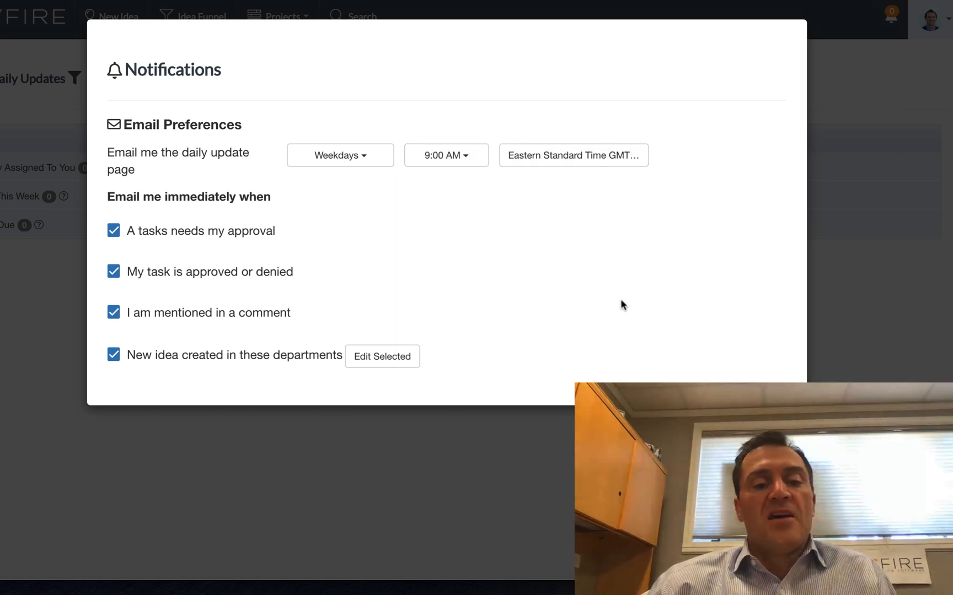
pyautogui.moveTo(622, 305)
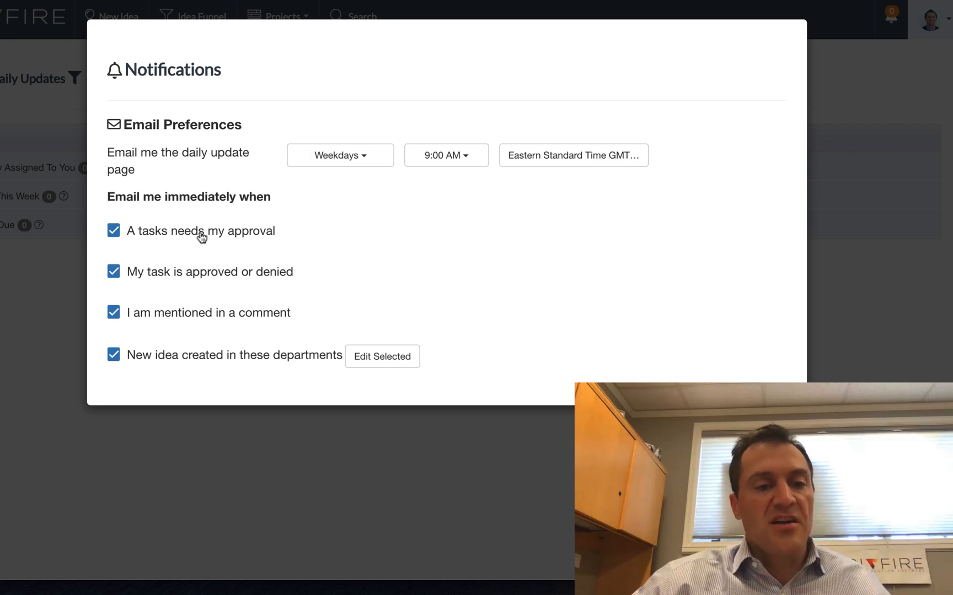
pyautogui.moveTo(257, 264)
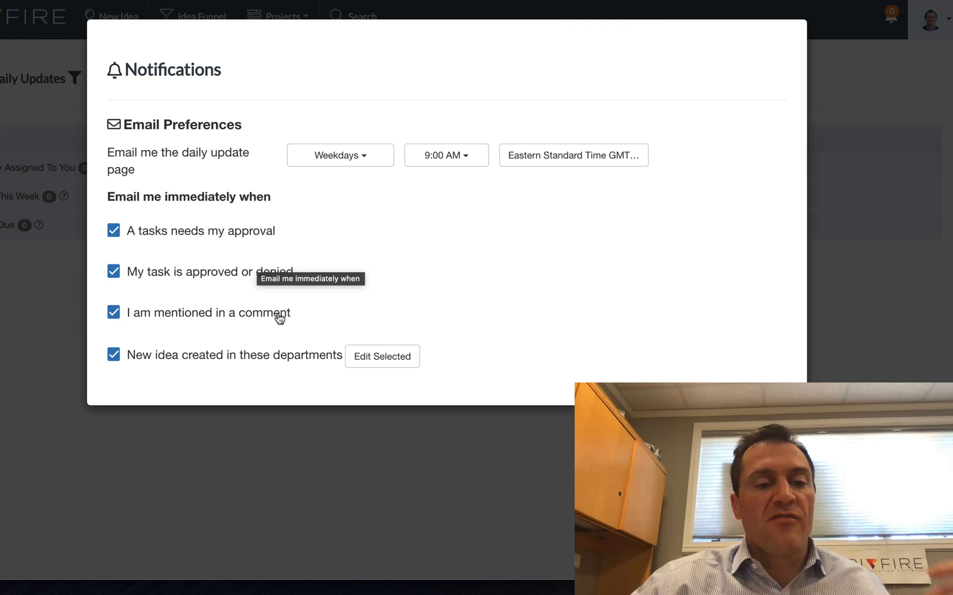
pyautogui.moveTo(258, 388)
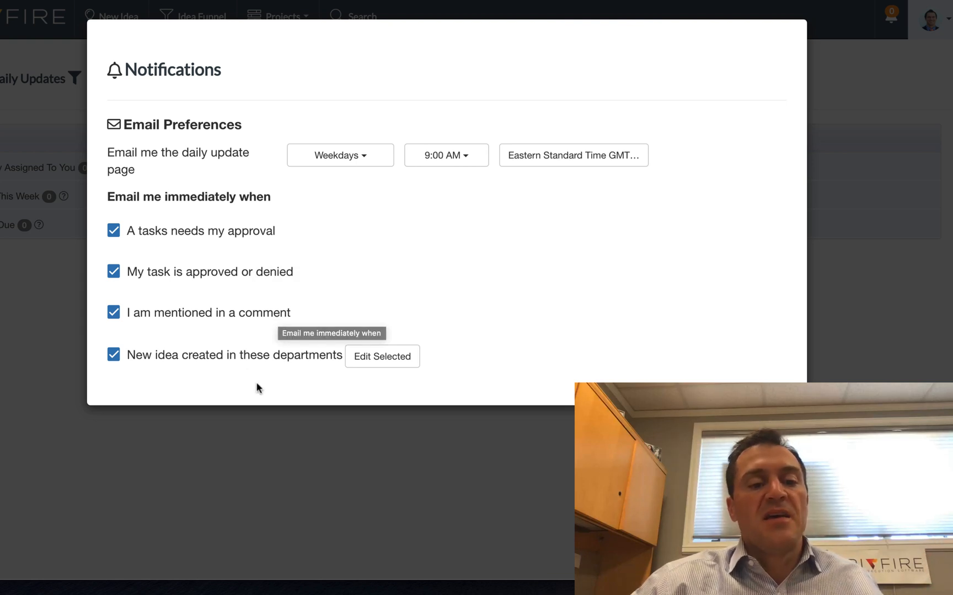
pyautogui.moveTo(190, 380)
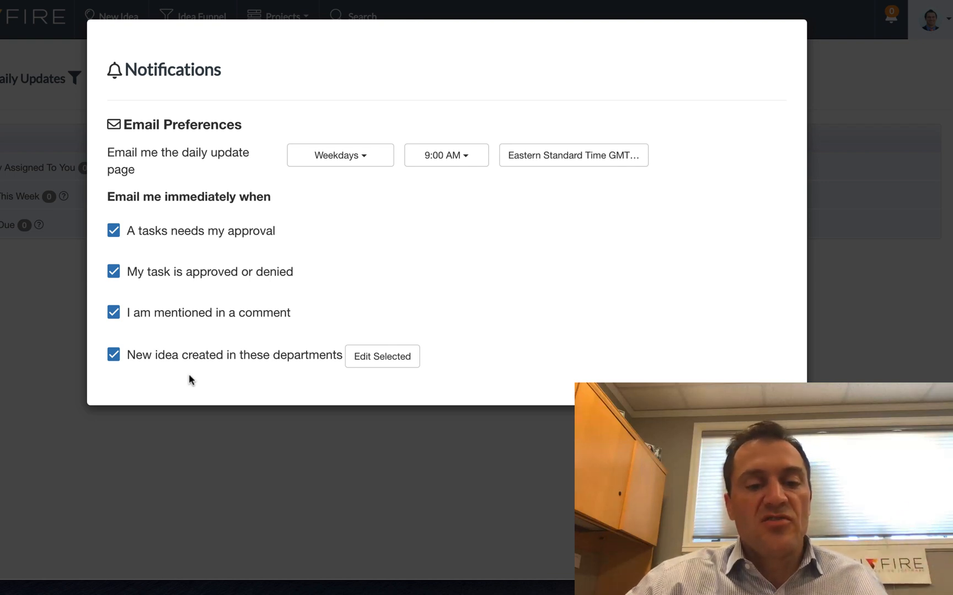
# Step: Unselect all departments, tick North America Operations, then reselect all departments for new-idea alerts
pyautogui.click(382, 356)
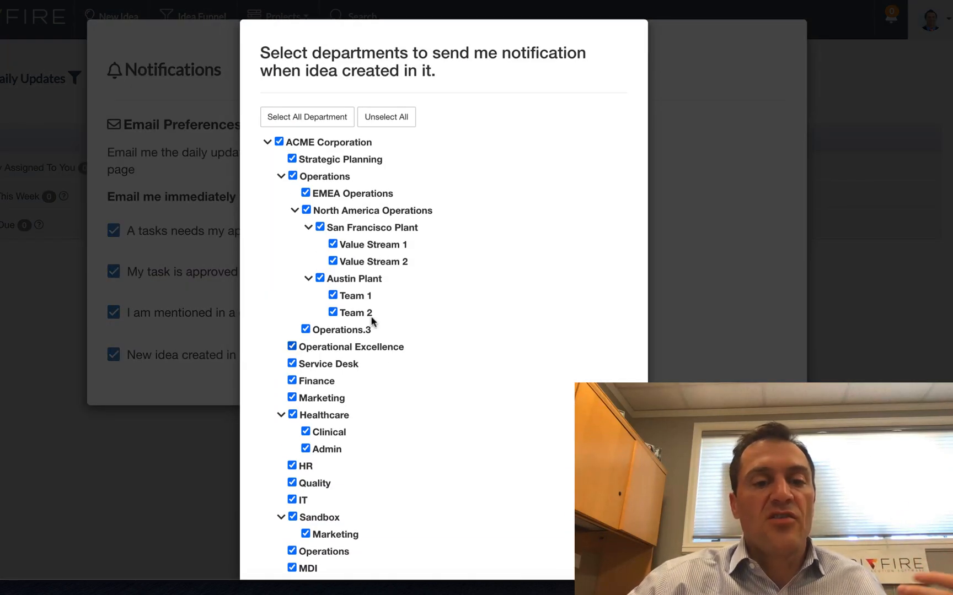
pyautogui.moveTo(331, 366)
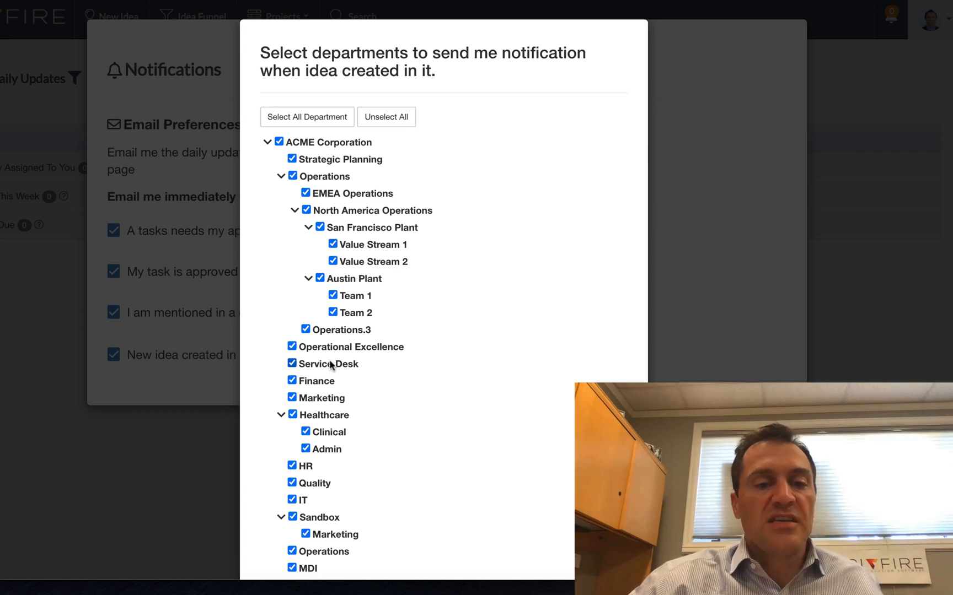
pyautogui.moveTo(402, 158)
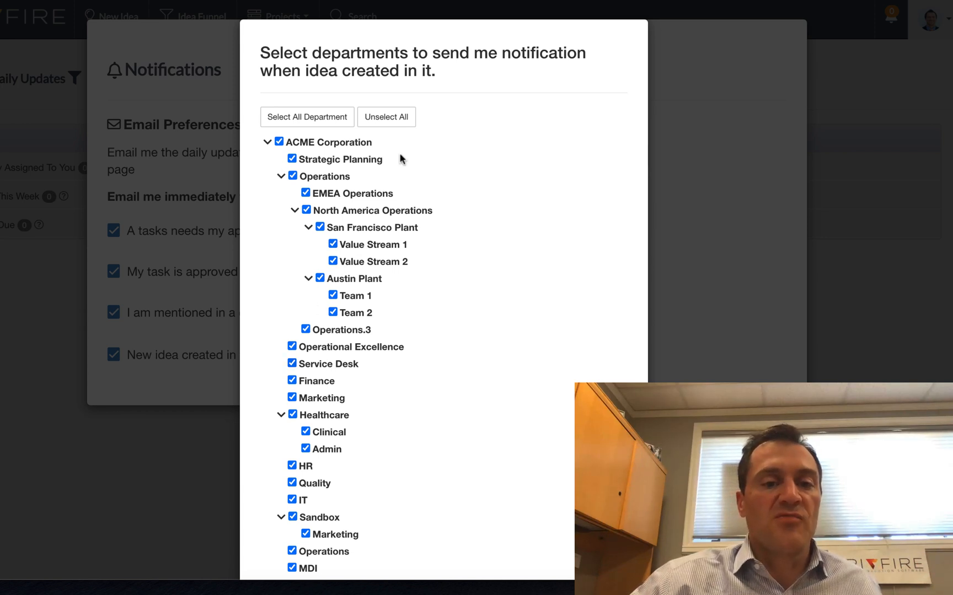
pyautogui.click(386, 117)
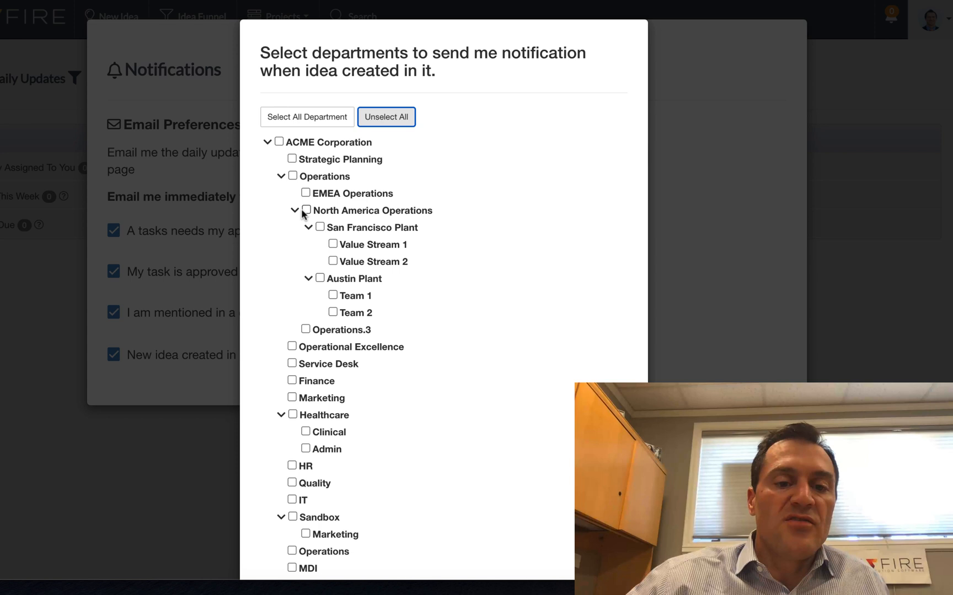
pyautogui.click(305, 210)
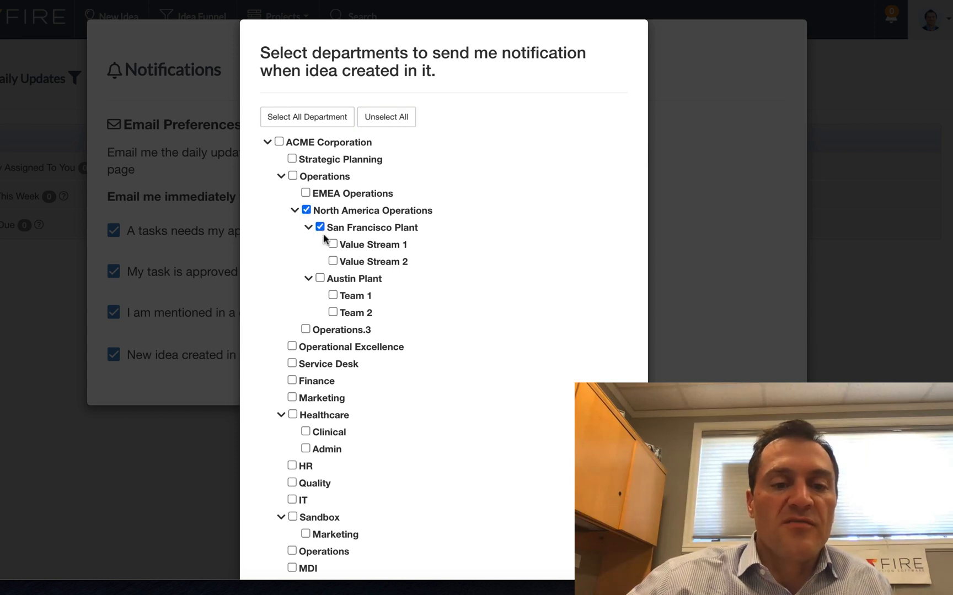
pyautogui.click(307, 117)
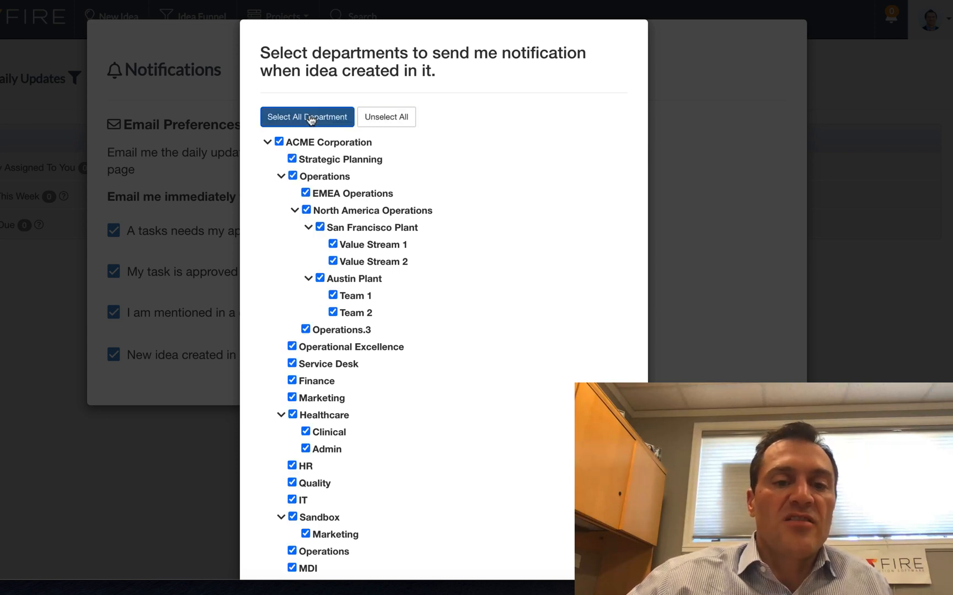
pyautogui.click(386, 117)
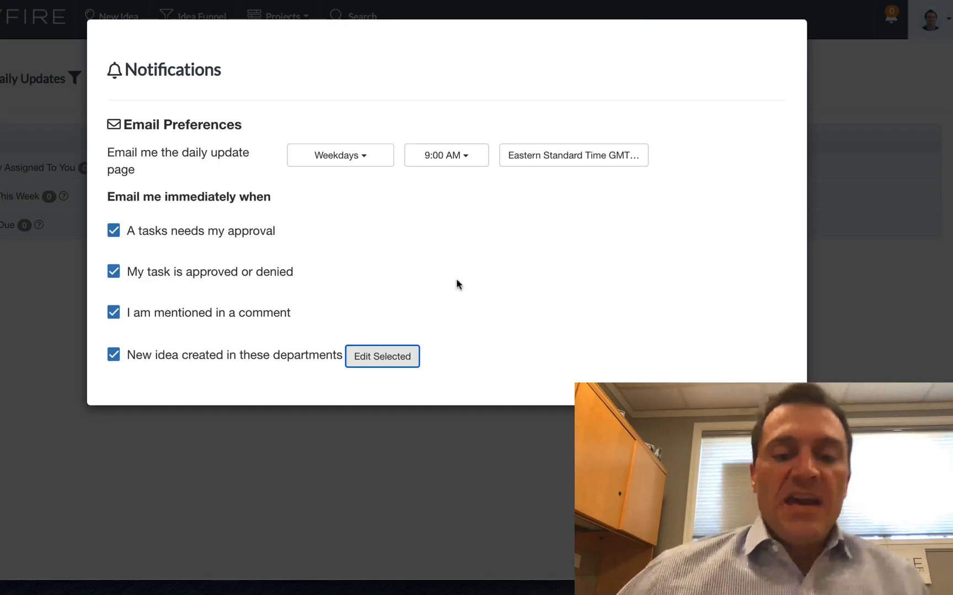
pyautogui.moveTo(542, 461)
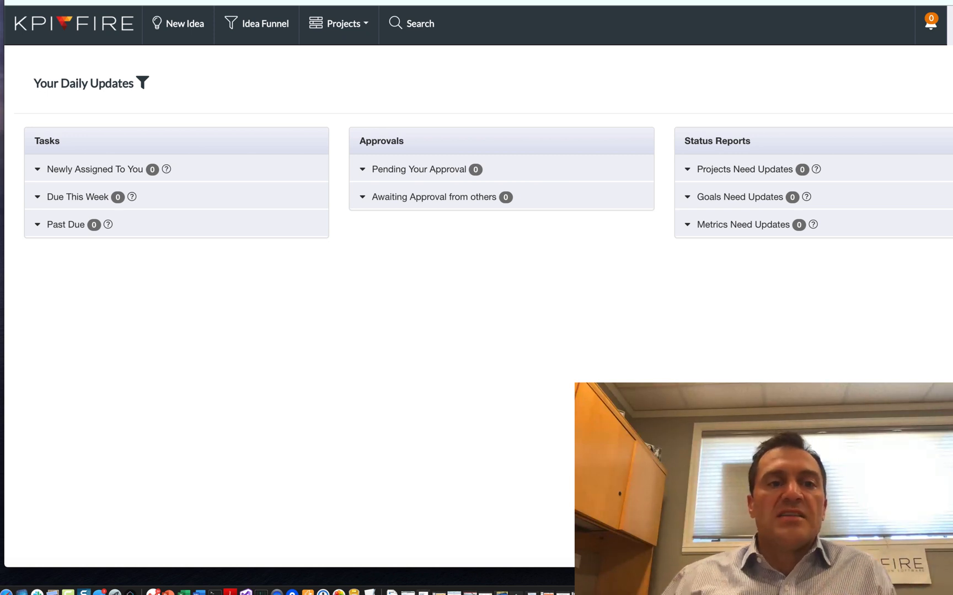
pyautogui.moveTo(419, 450)
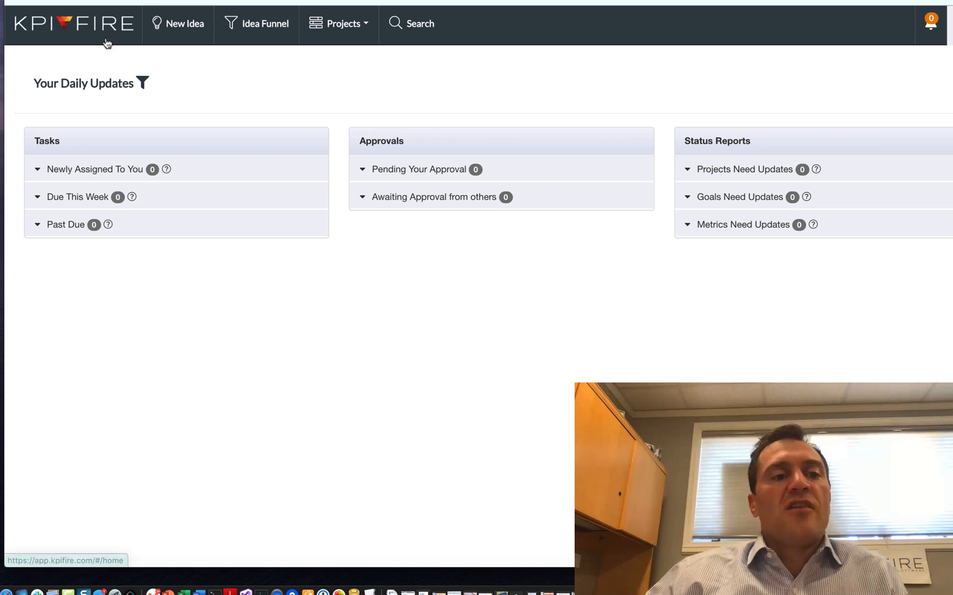
# Step: Use the KPI Fire logo to show the Capture-Select-Improve home page
pyautogui.click(75, 23)
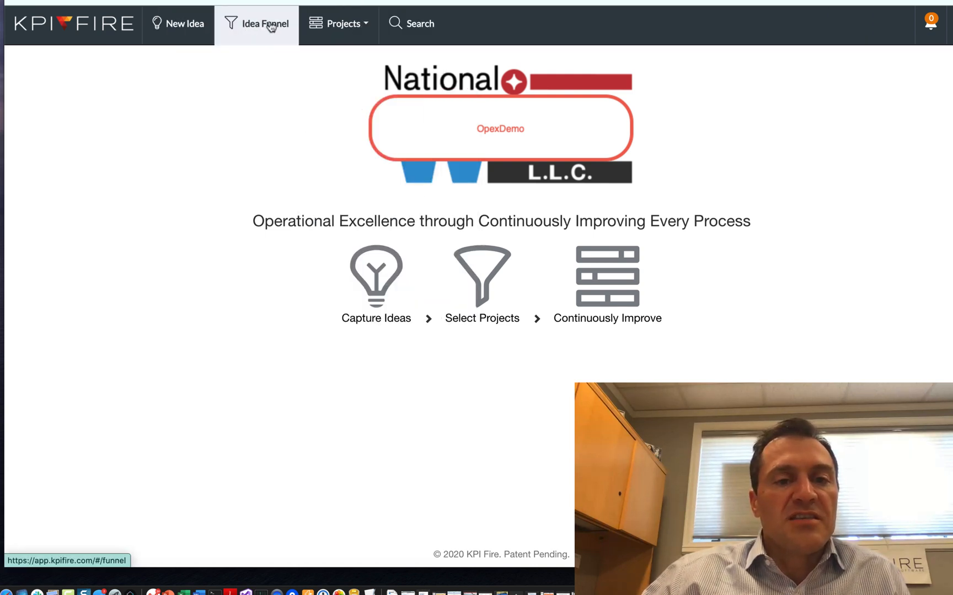
pyautogui.click(190, 24)
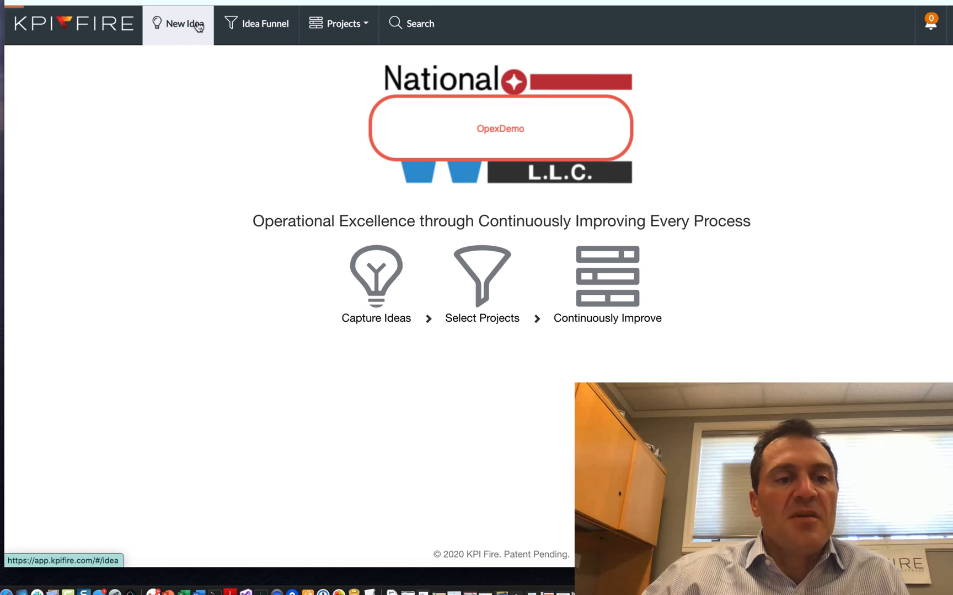
# Step: Submit the idea 'Improve the packaging on BB product to reduce waste' at medium effort and impact
pyautogui.click(186, 25)
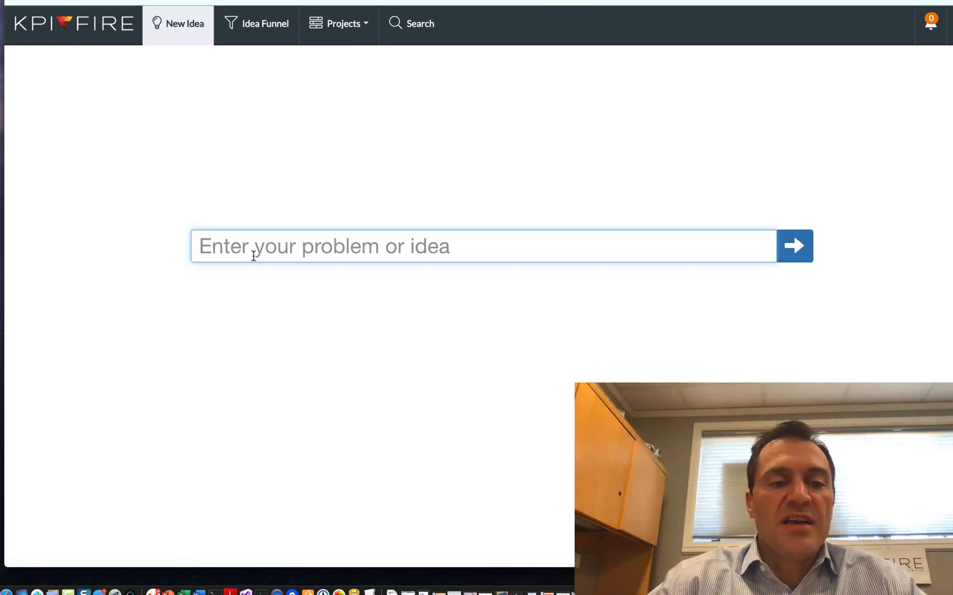
pyautogui.write('Improv')
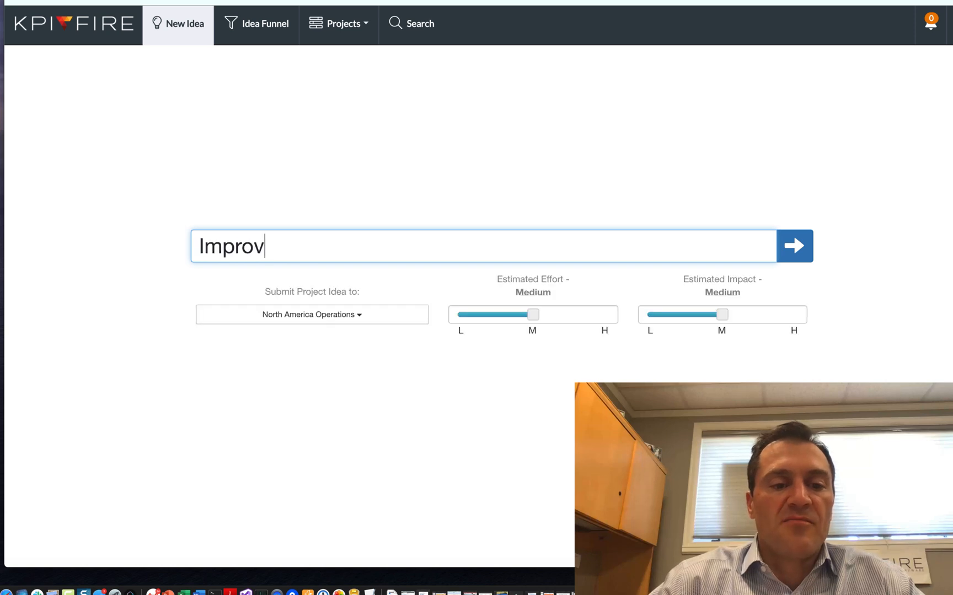
pyautogui.write('e the packaging on BB product to reduce waste')
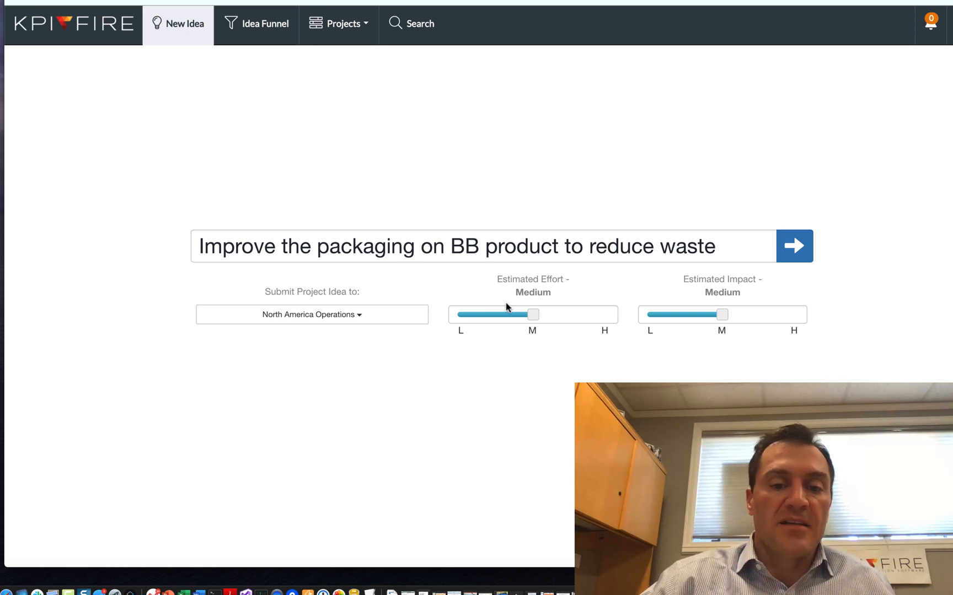
pyautogui.moveTo(575, 321)
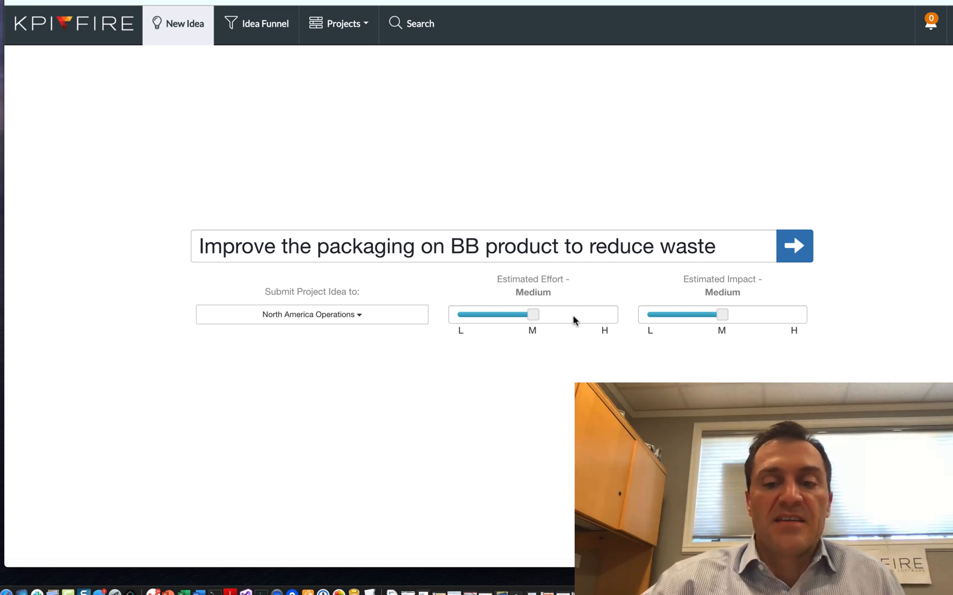
pyautogui.moveTo(796, 252)
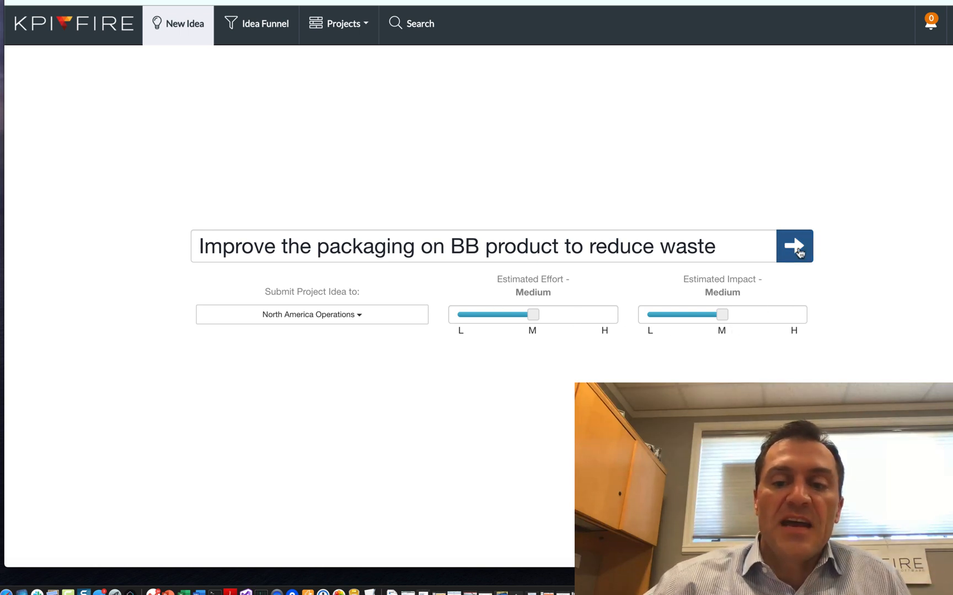
pyautogui.click(794, 246)
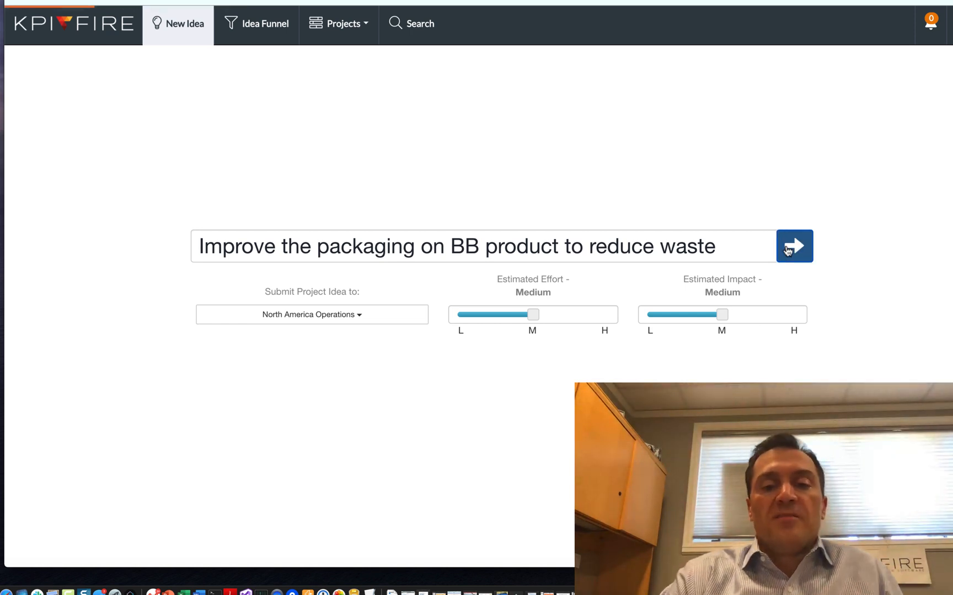
pyautogui.click(794, 245)
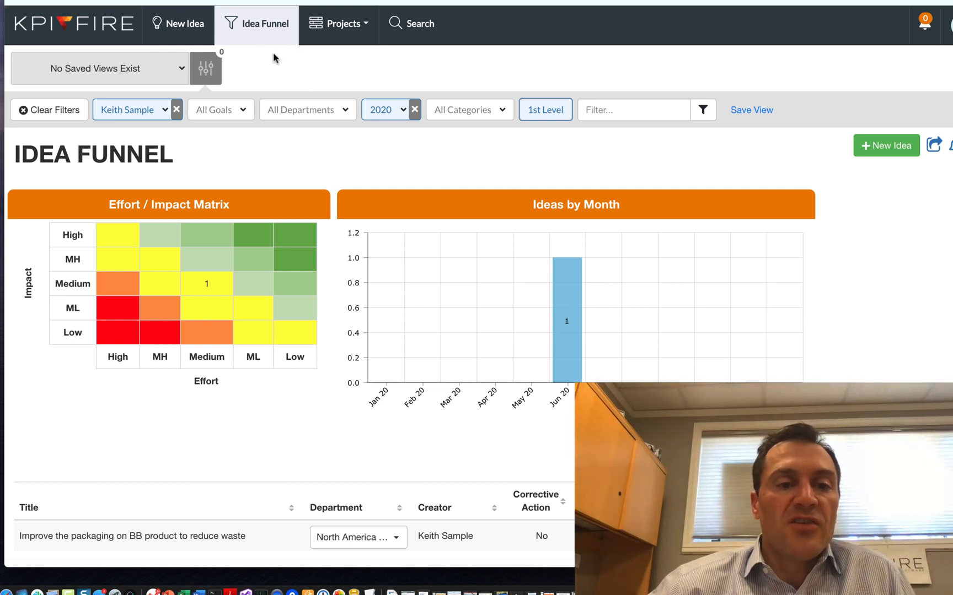
pyautogui.moveTo(345, 224)
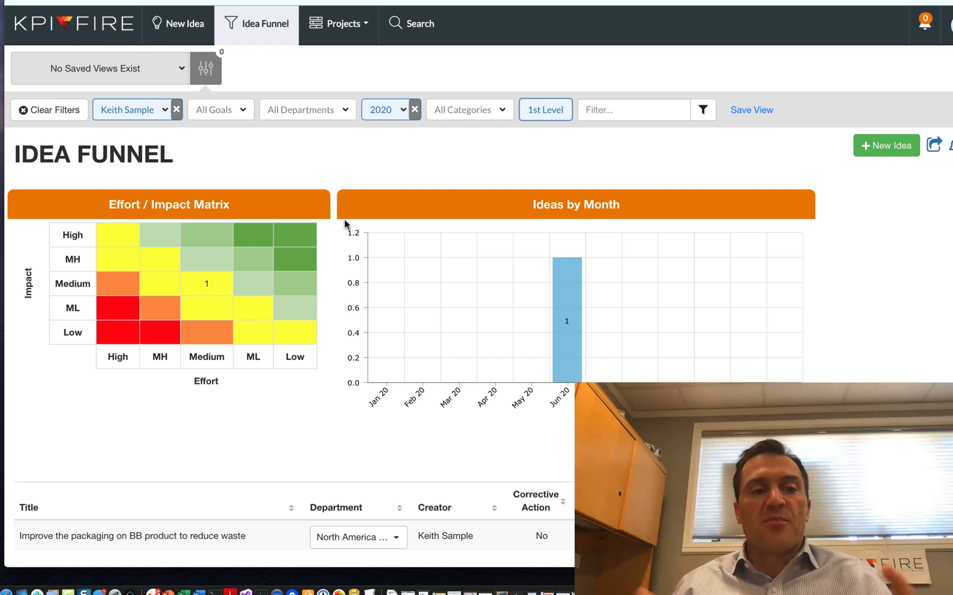
pyautogui.moveTo(270, 188)
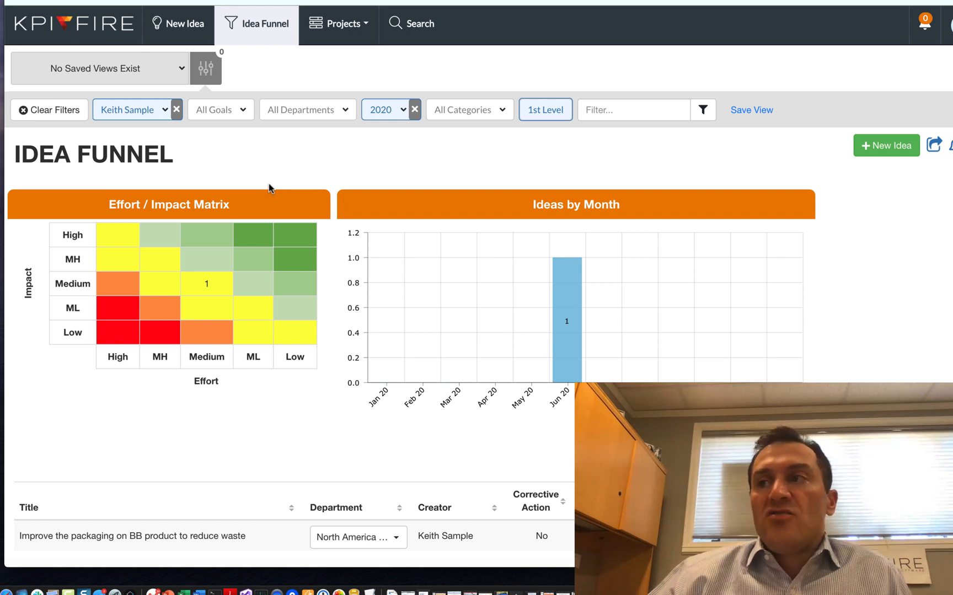
pyautogui.moveTo(307, 171)
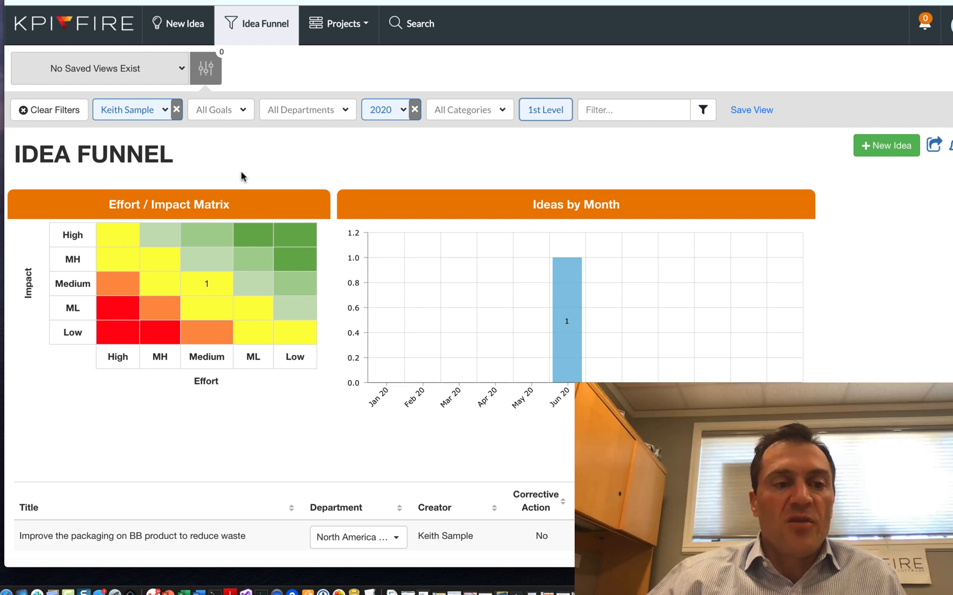
# Step: Clear the Idea Funnel filters to show ideas from all users, departments and years
pyautogui.click(49, 110)
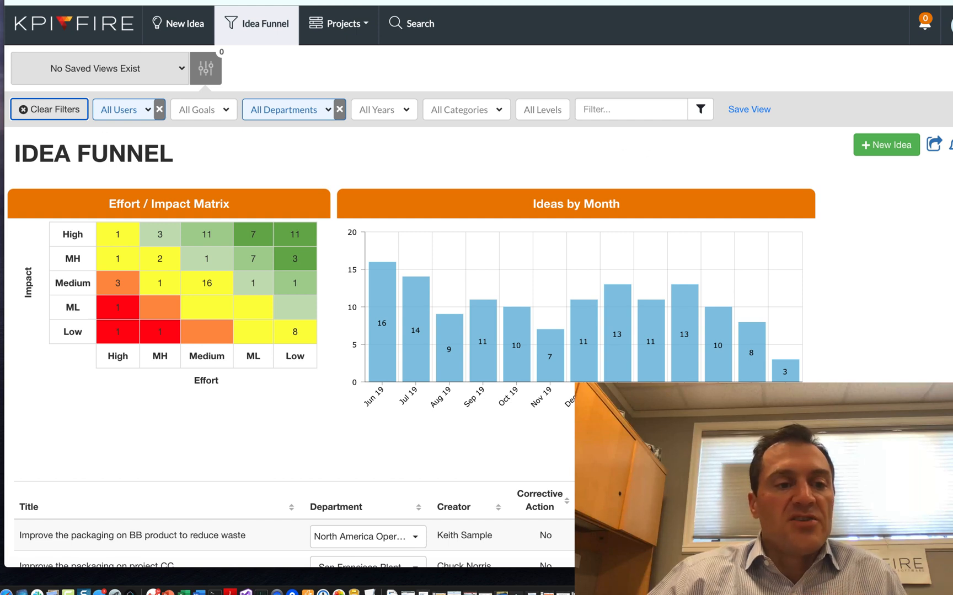
pyautogui.moveTo(50, 109)
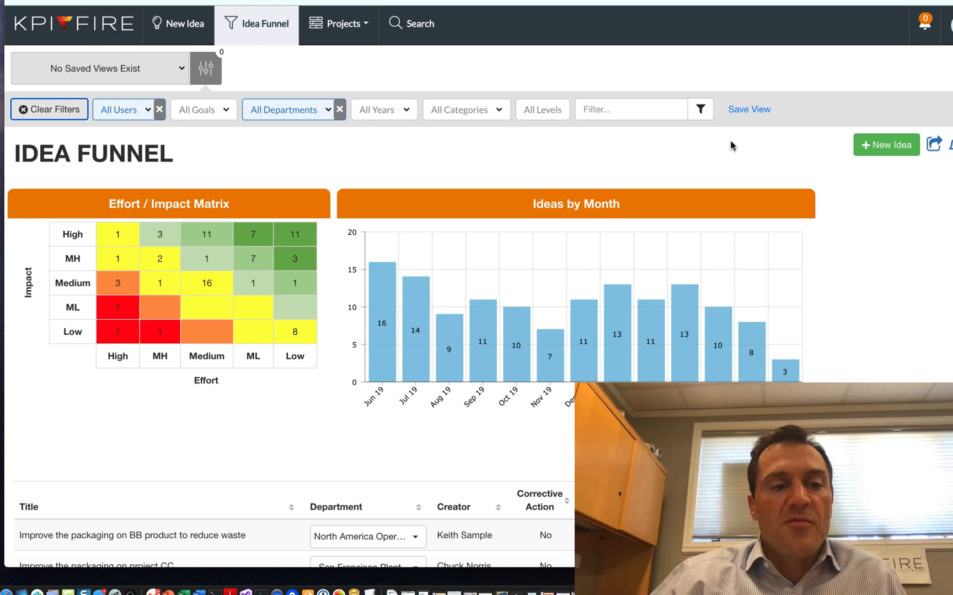
pyautogui.moveTo(326, 111)
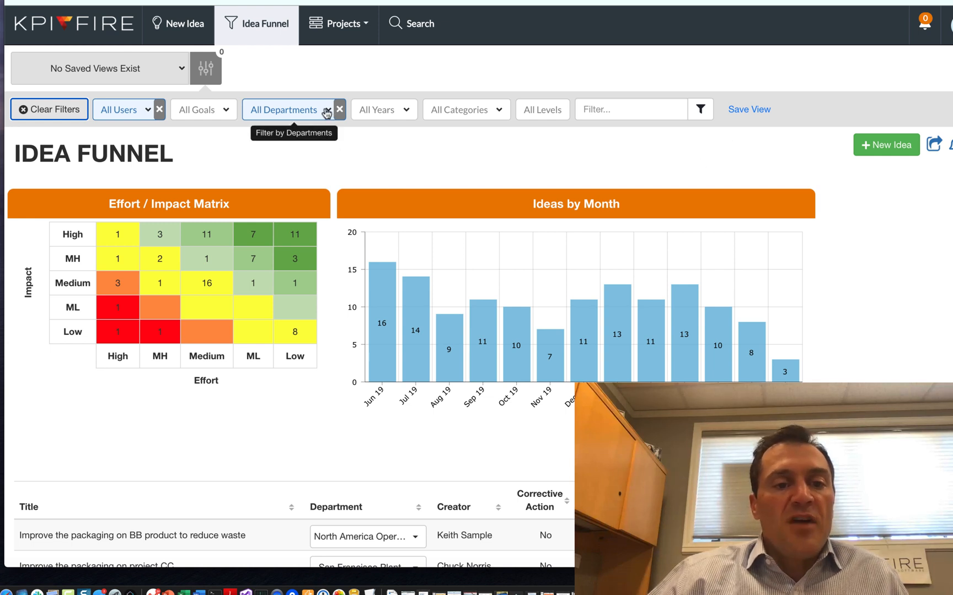
# Step: Filter the Idea Funnel to North America Operations with its sub-departments
pyautogui.click(287, 109)
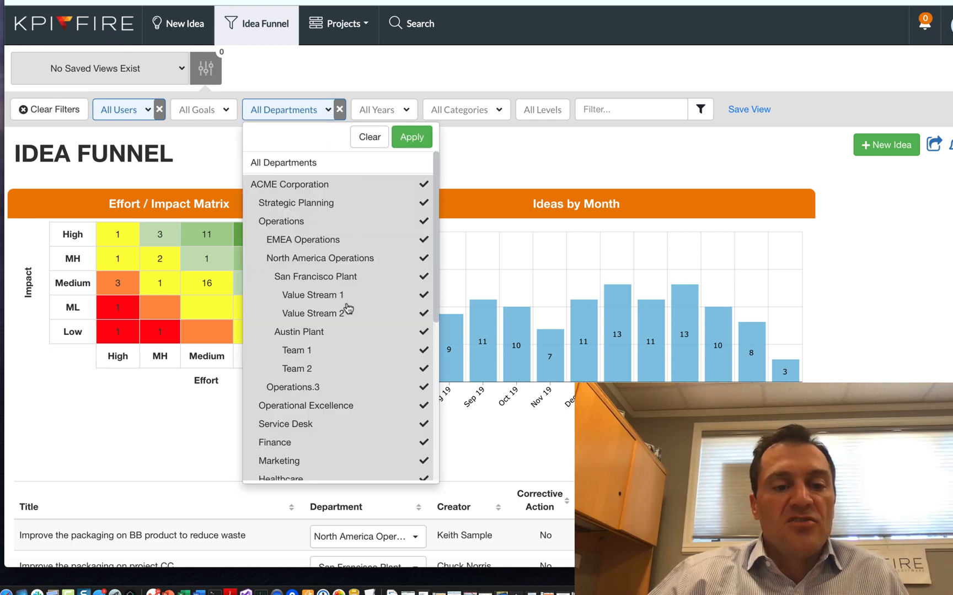
pyautogui.moveTo(334, 137)
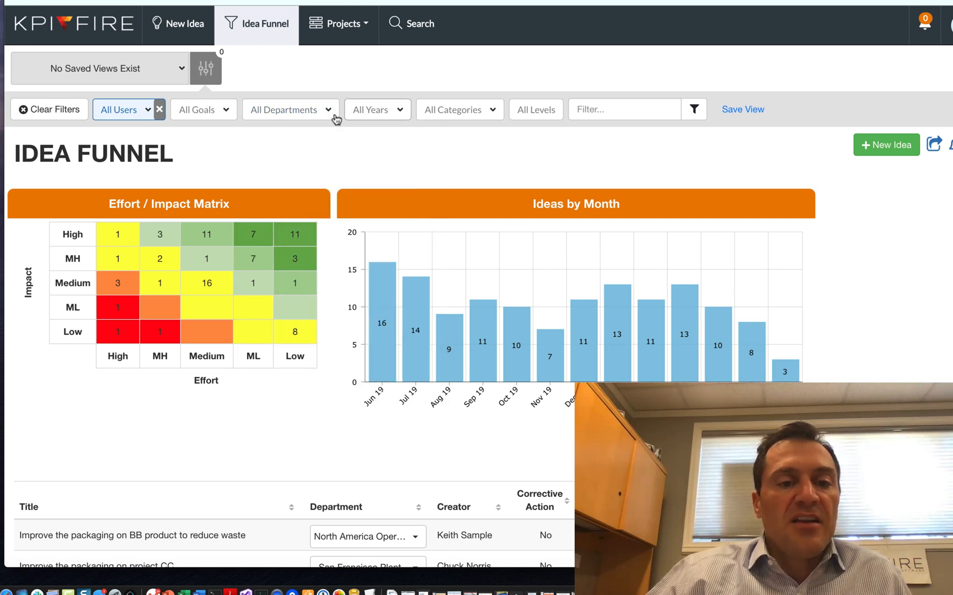
pyautogui.moveTo(105, 113)
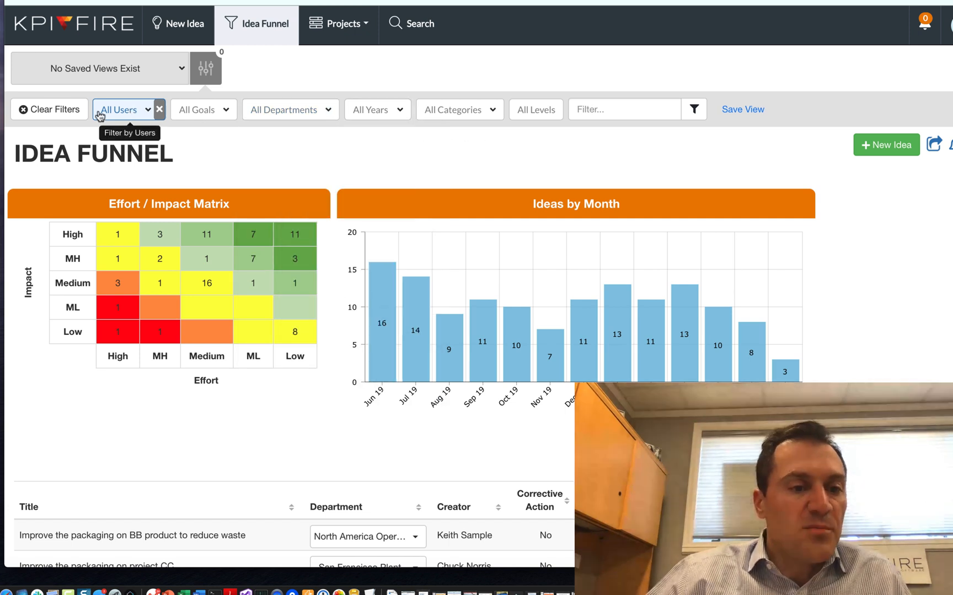
pyautogui.click(290, 109)
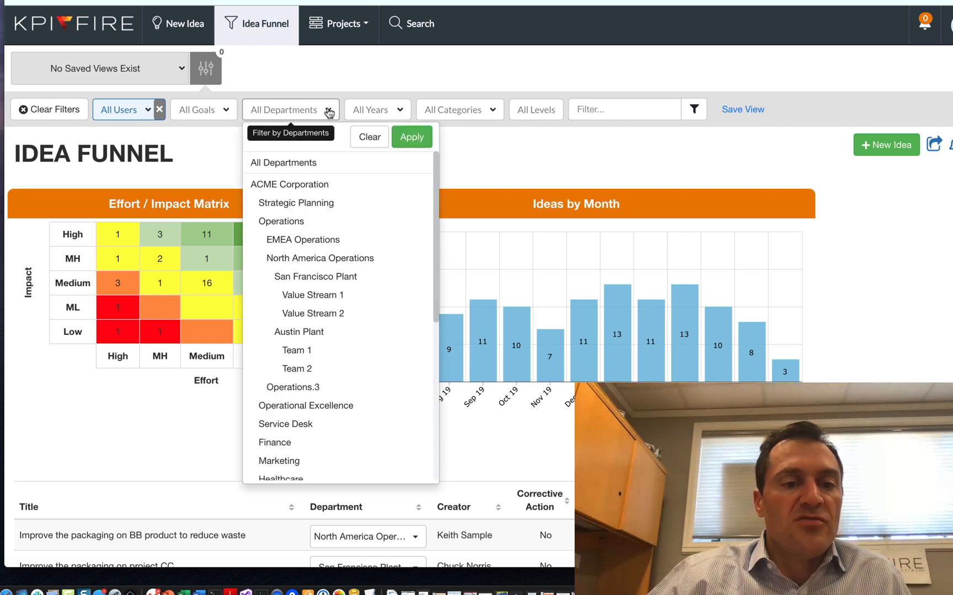
pyautogui.click(319, 258)
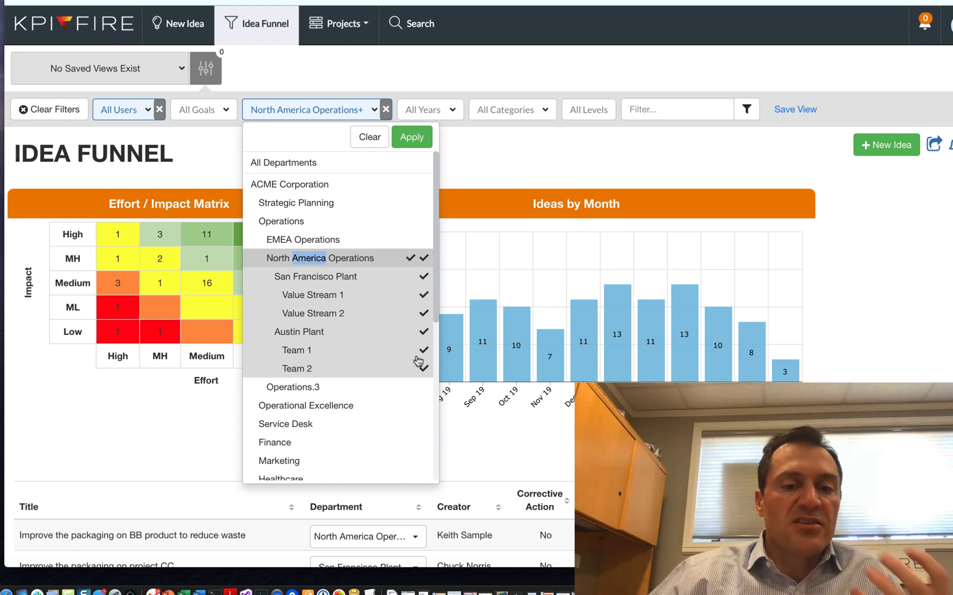
pyautogui.click(416, 144)
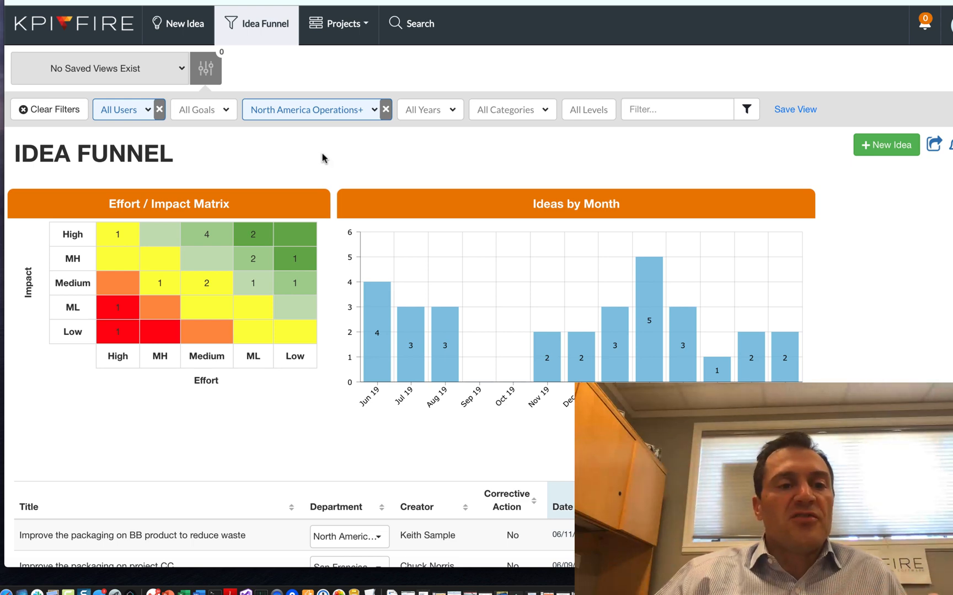
pyautogui.scroll(-3)
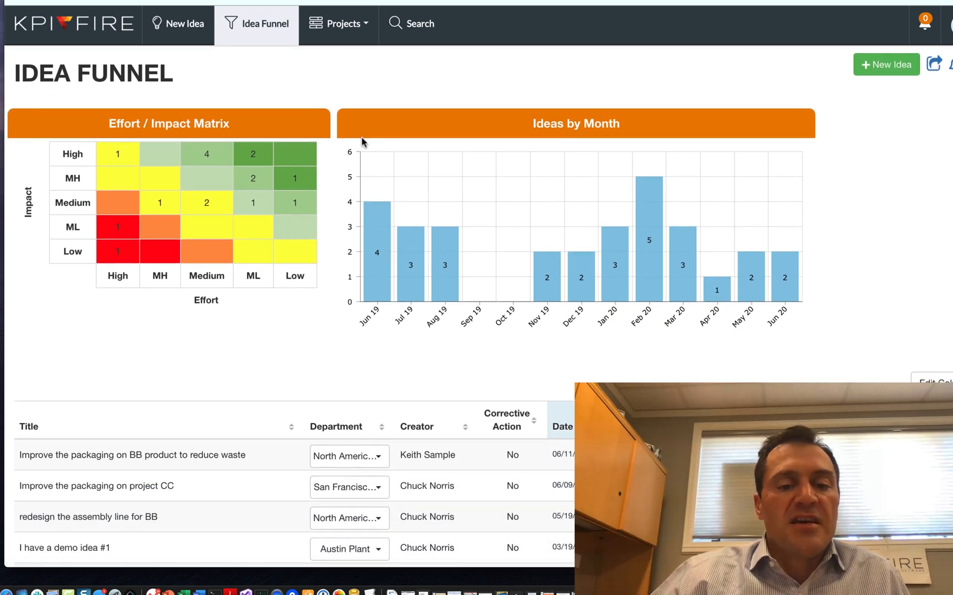
pyautogui.moveTo(271, 362)
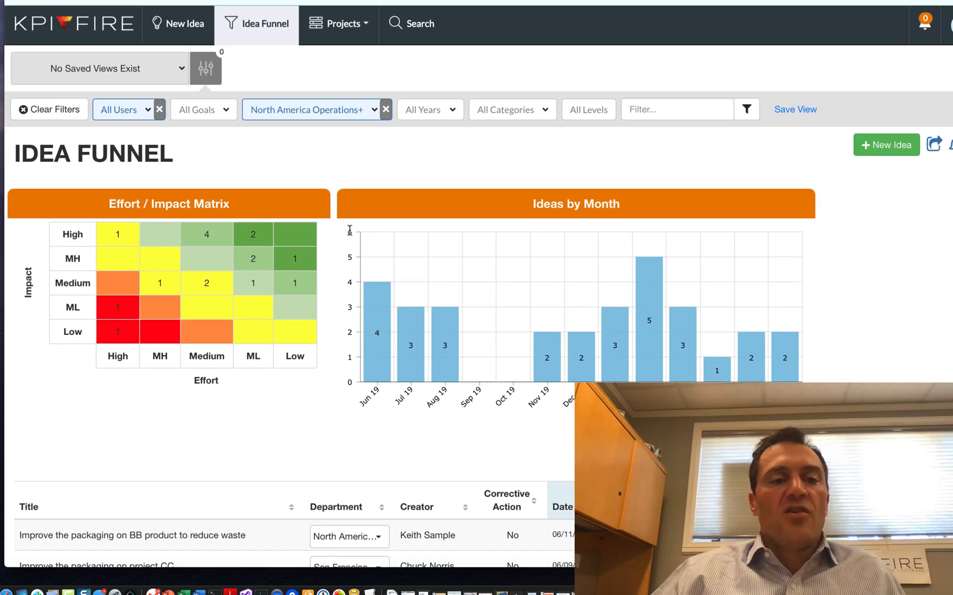
pyautogui.moveTo(373, 132)
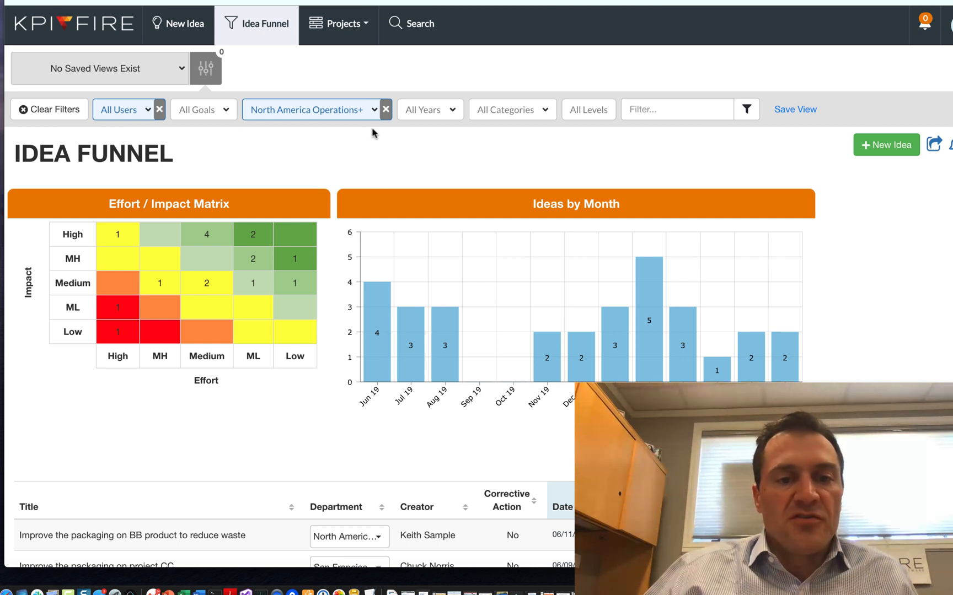
pyautogui.moveTo(391, 113)
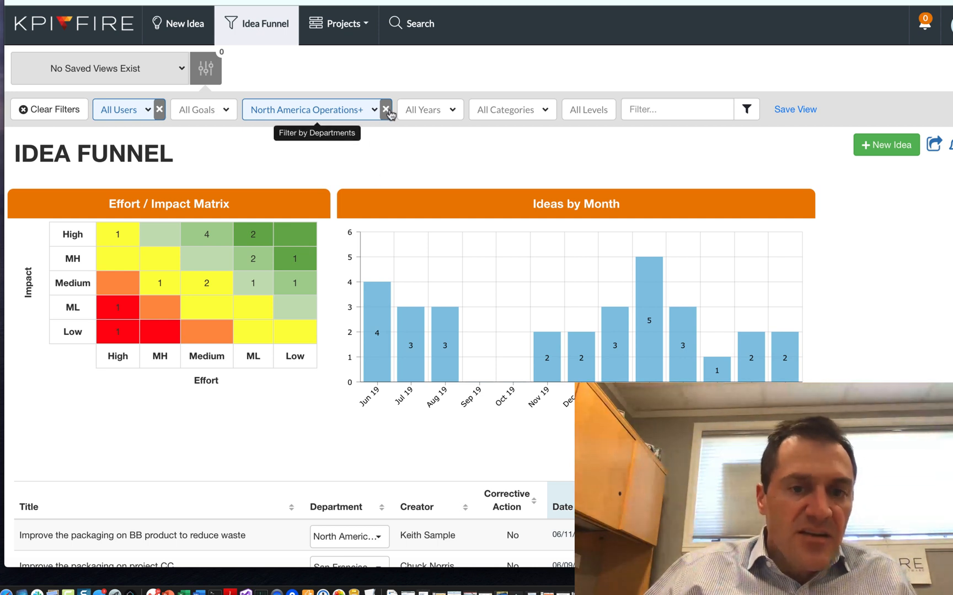
# Step: Drop the sub-departments, add Healthcare and Clinical, and apply the multi-department filter
pyautogui.click(385, 110)
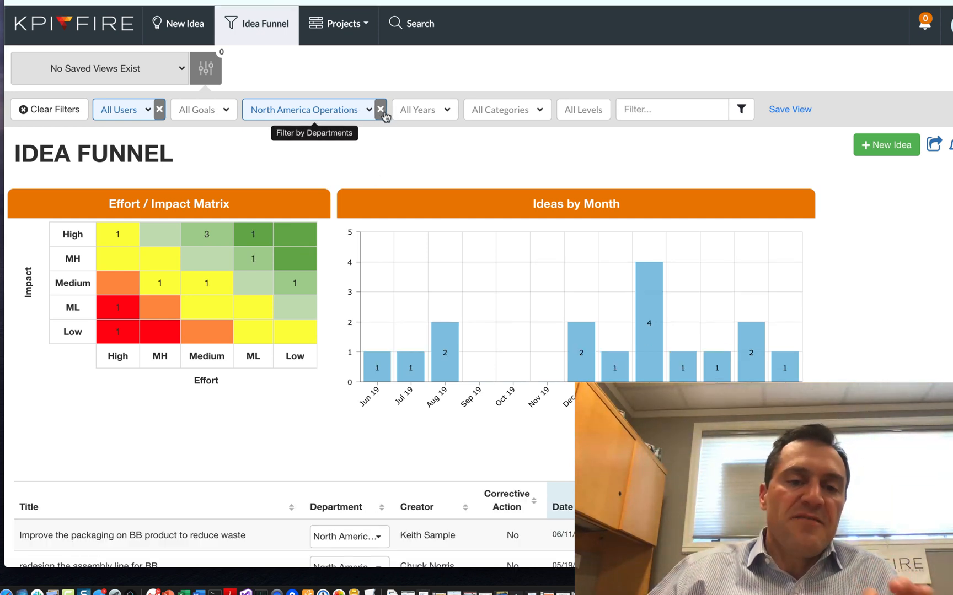
pyautogui.click(306, 109)
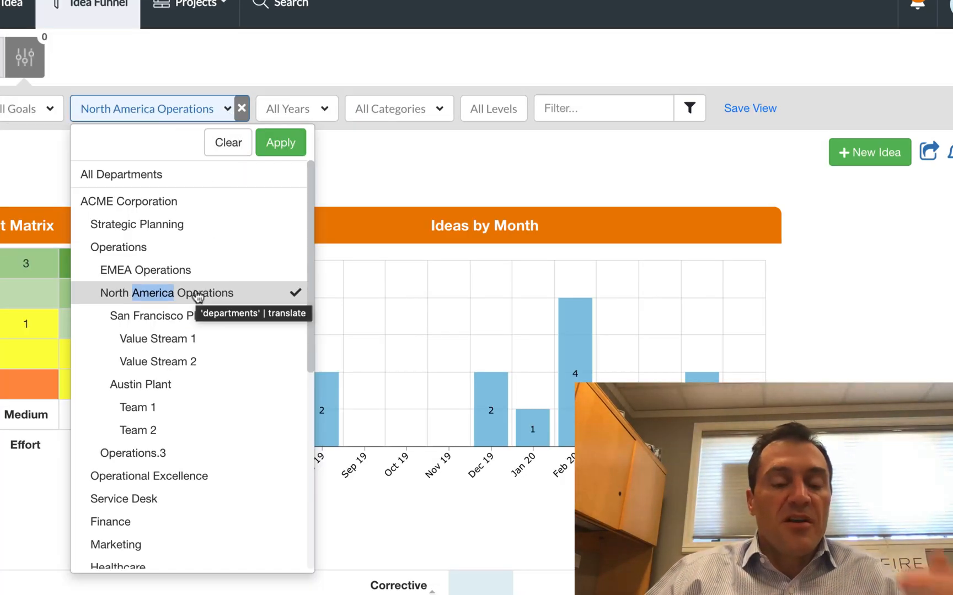
pyautogui.moveTo(358, 149)
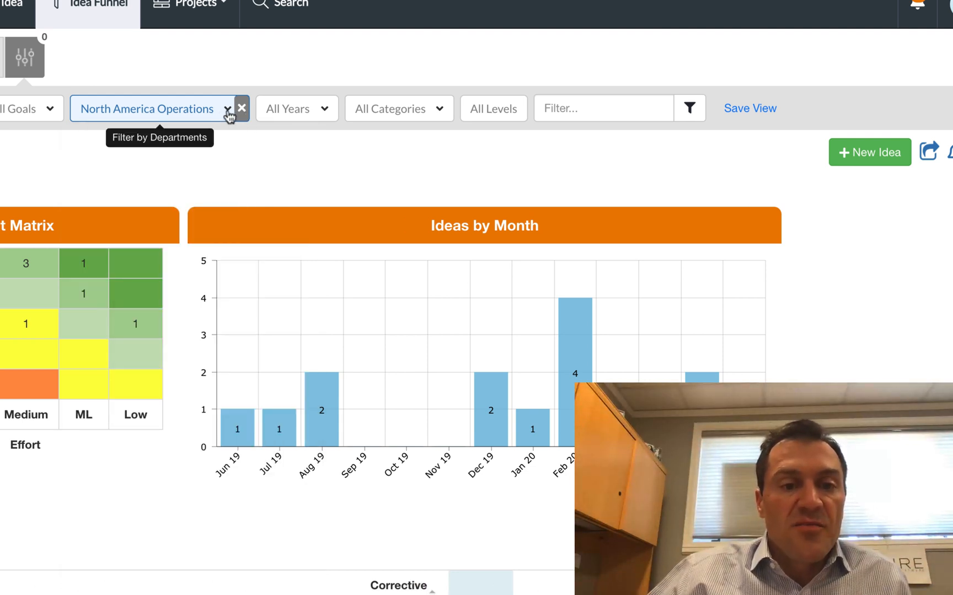
pyautogui.click(226, 109)
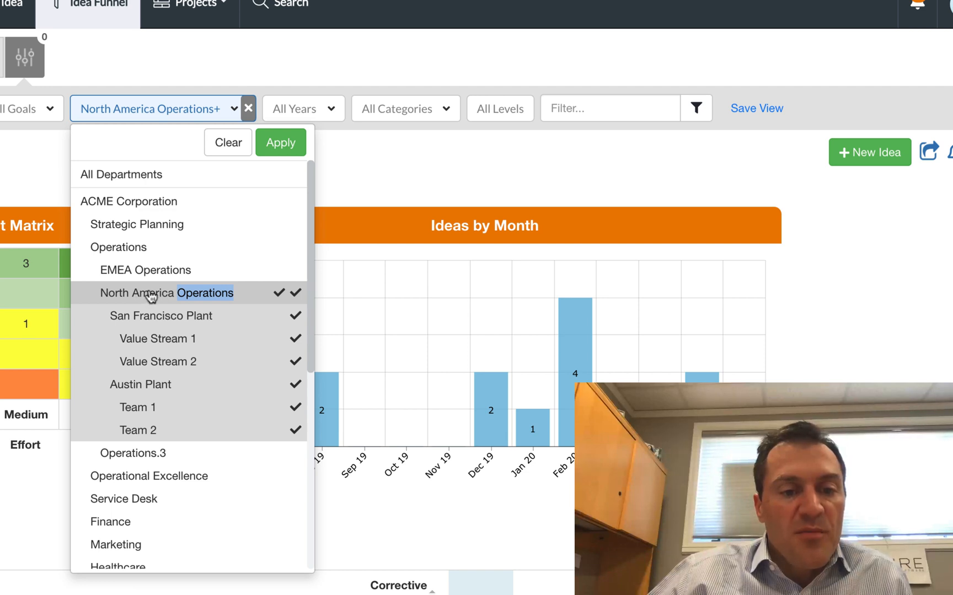
pyautogui.moveTo(243, 426)
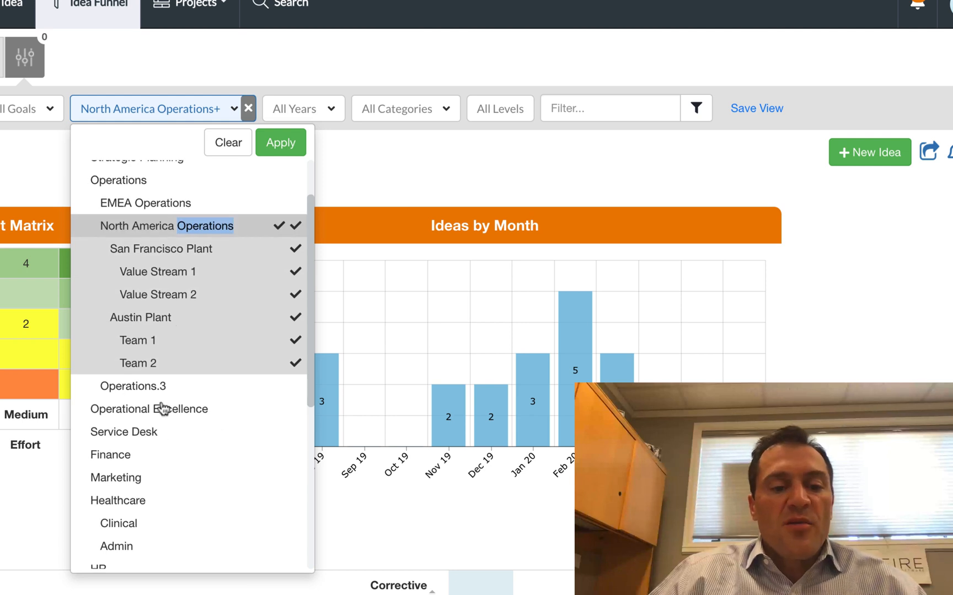
pyautogui.click(117, 501)
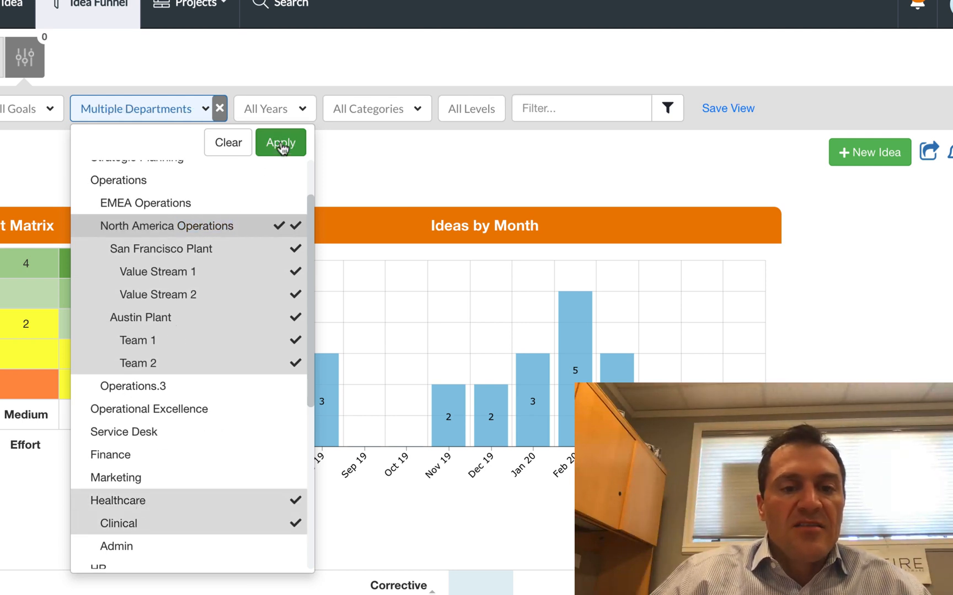
pyautogui.click(280, 143)
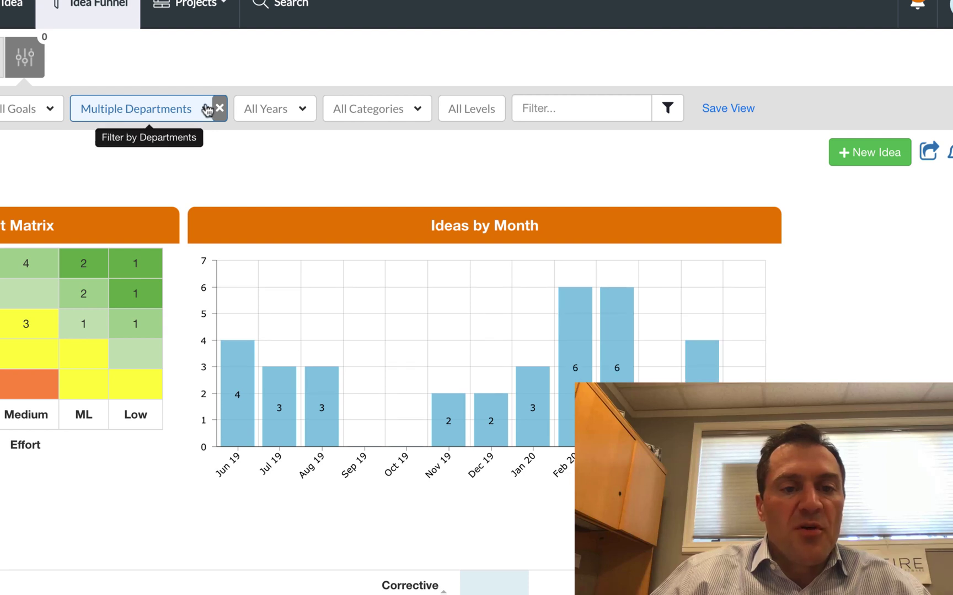
pyautogui.click(138, 109)
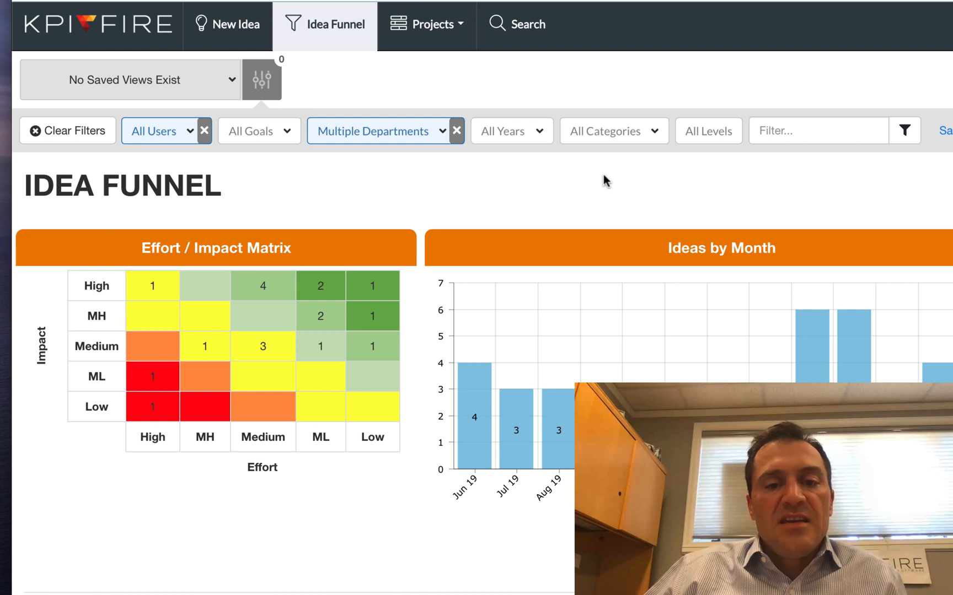
pyautogui.moveTo(89, 133)
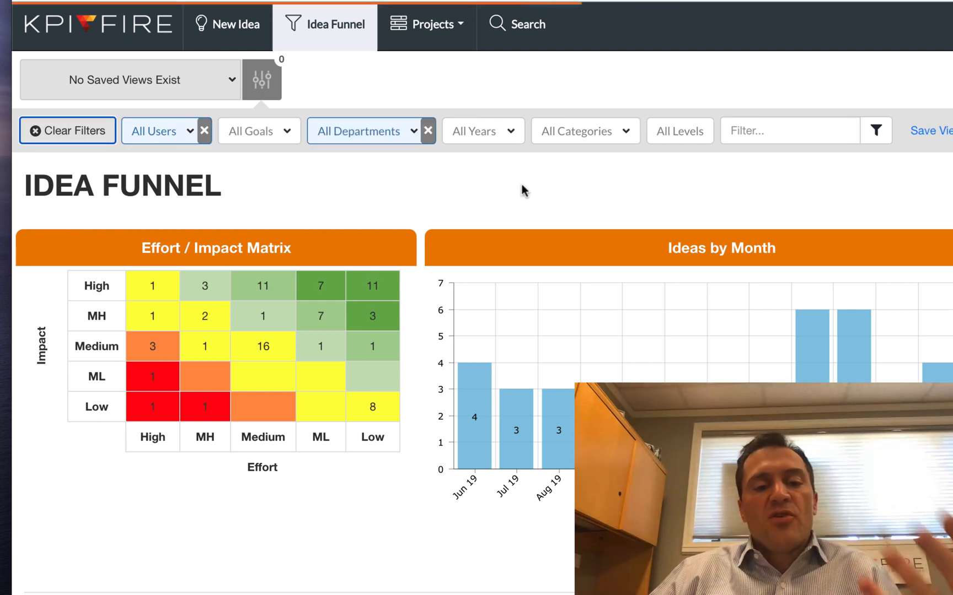
# Step: Scroll down the all-department Idea Funnel past the charts to the submitted ideas table
pyautogui.scroll(-3)
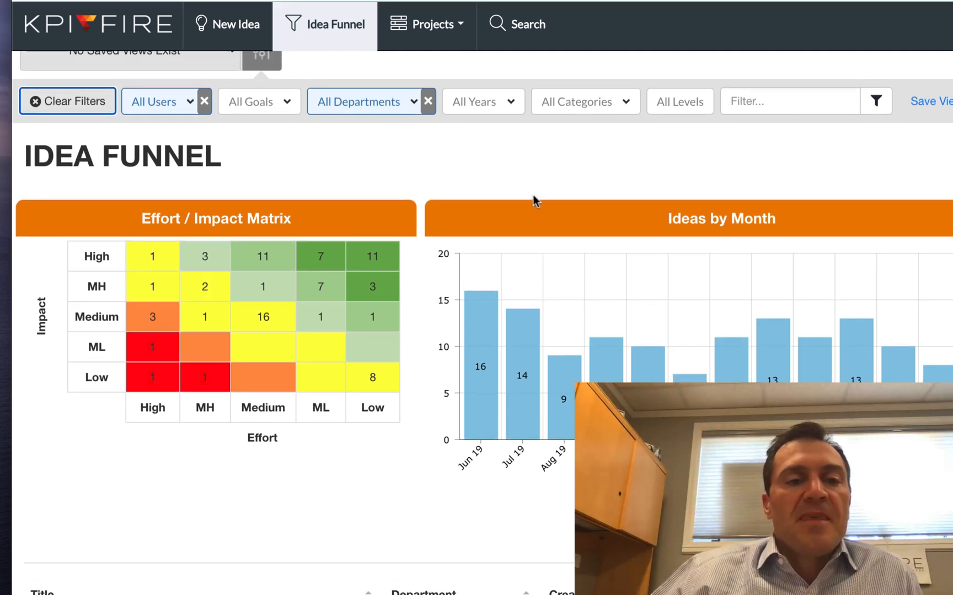
pyautogui.scroll(-3)
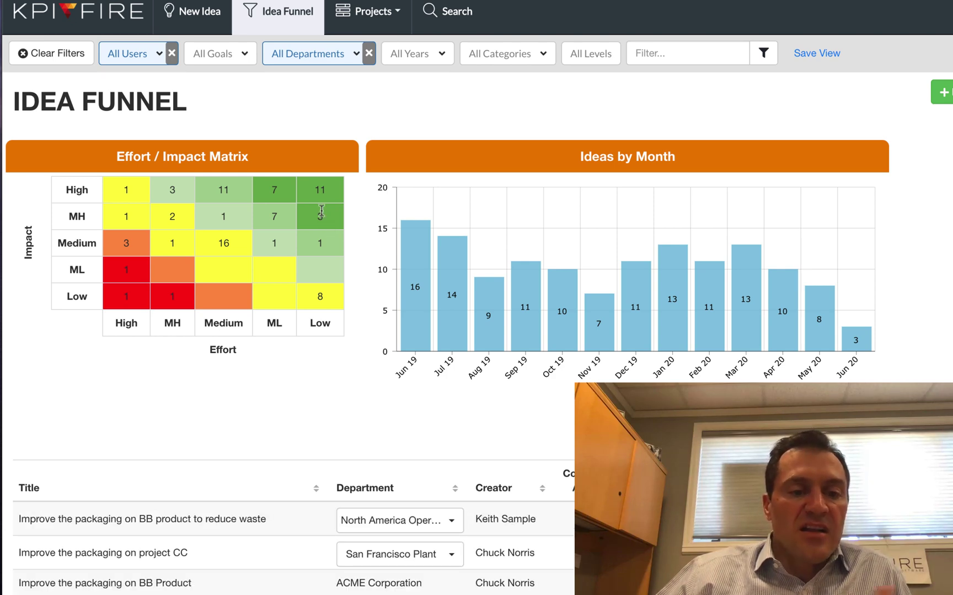
pyautogui.scroll(-3)
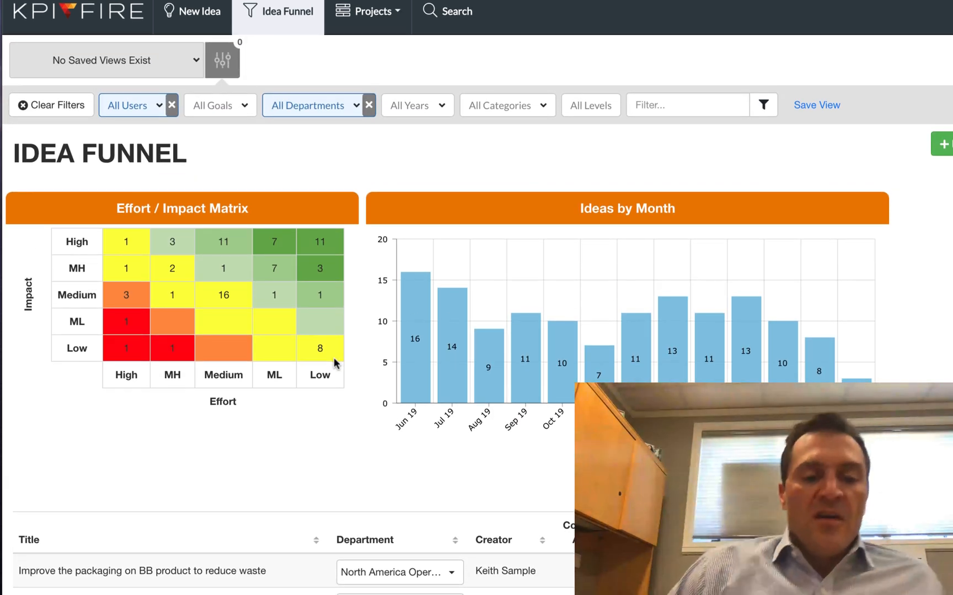
pyautogui.scroll(-3)
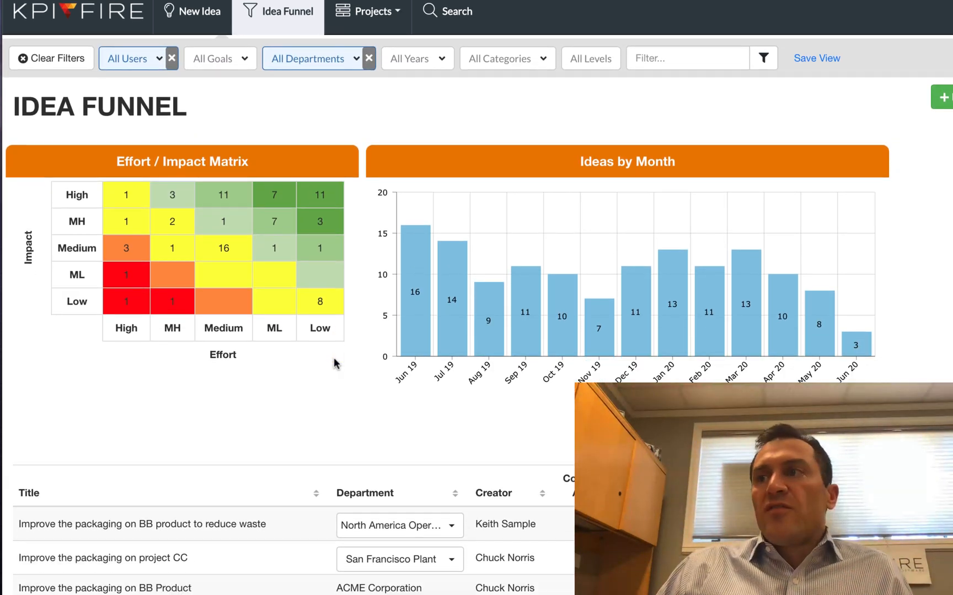
pyautogui.scroll(-3)
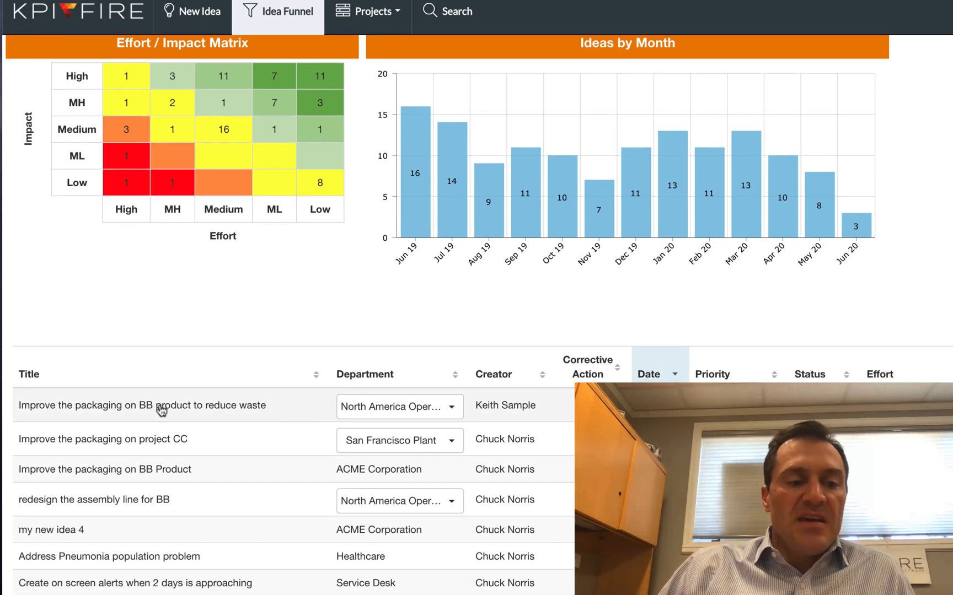
pyautogui.click(160, 406)
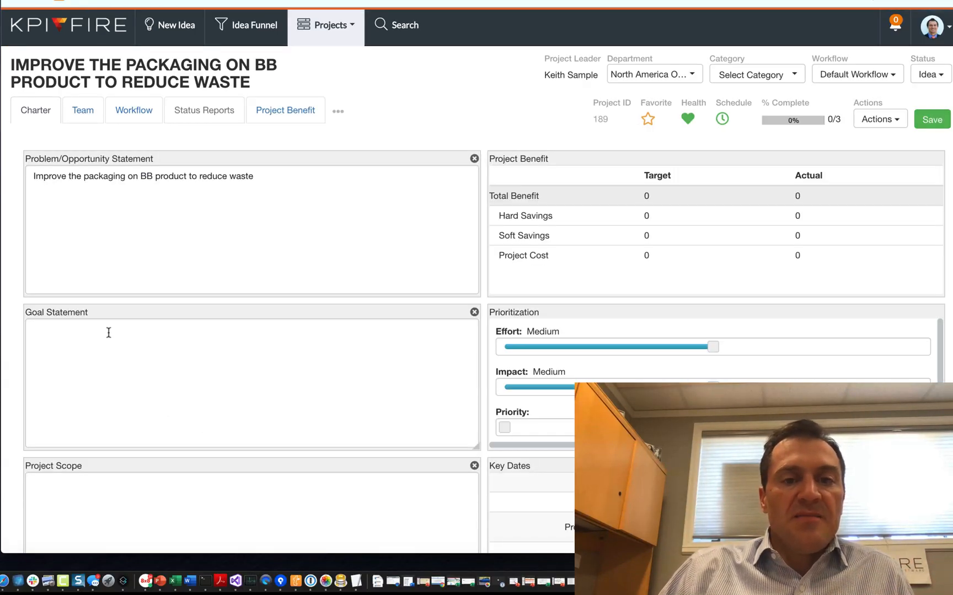
pyautogui.click(857, 74)
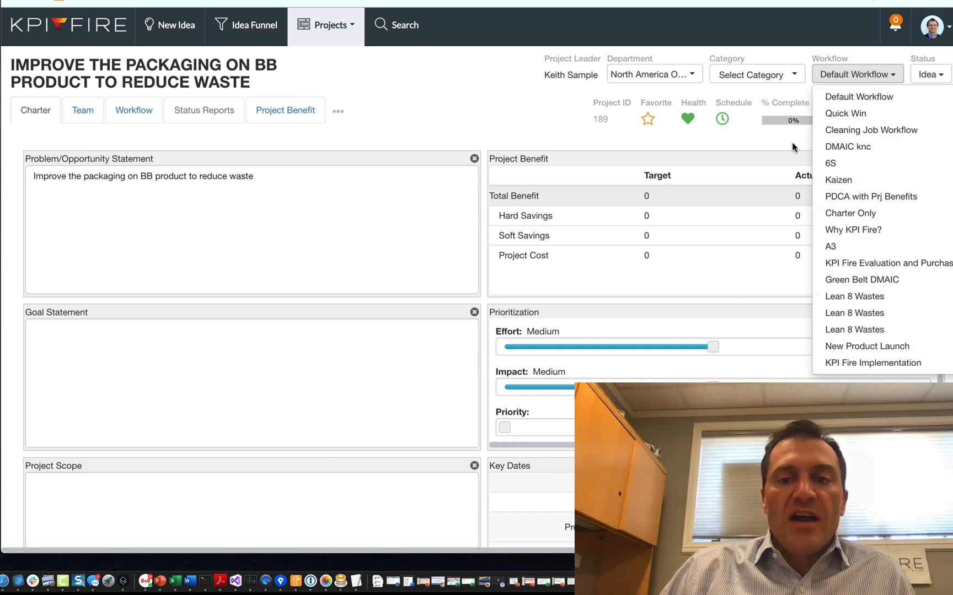
pyautogui.click(857, 74)
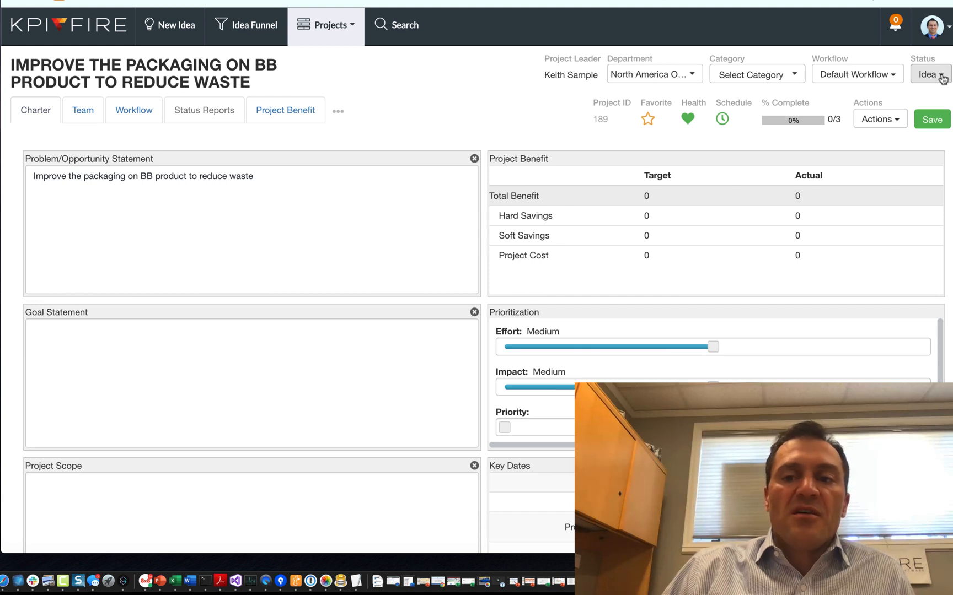
pyautogui.click(929, 75)
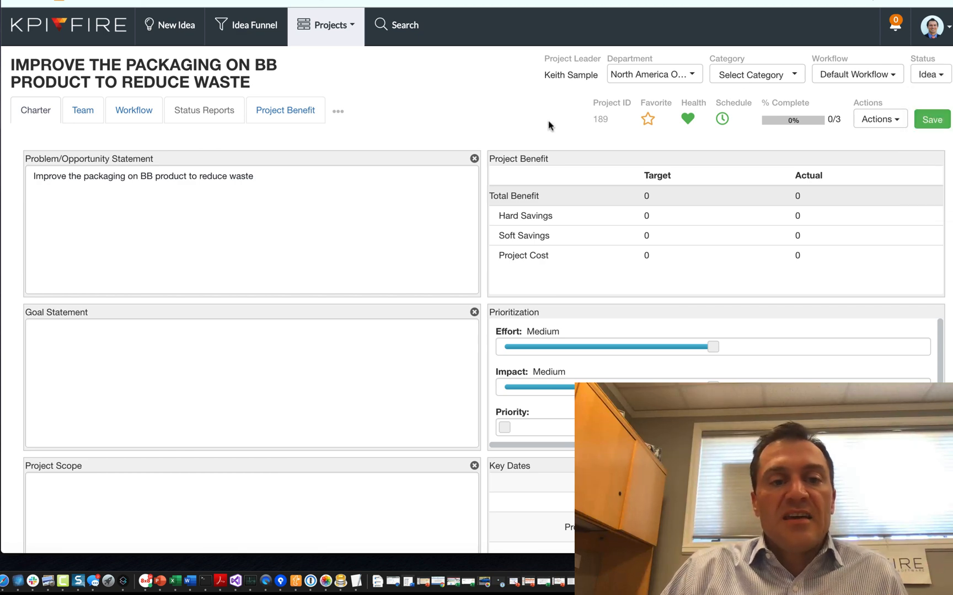
pyautogui.click(254, 25)
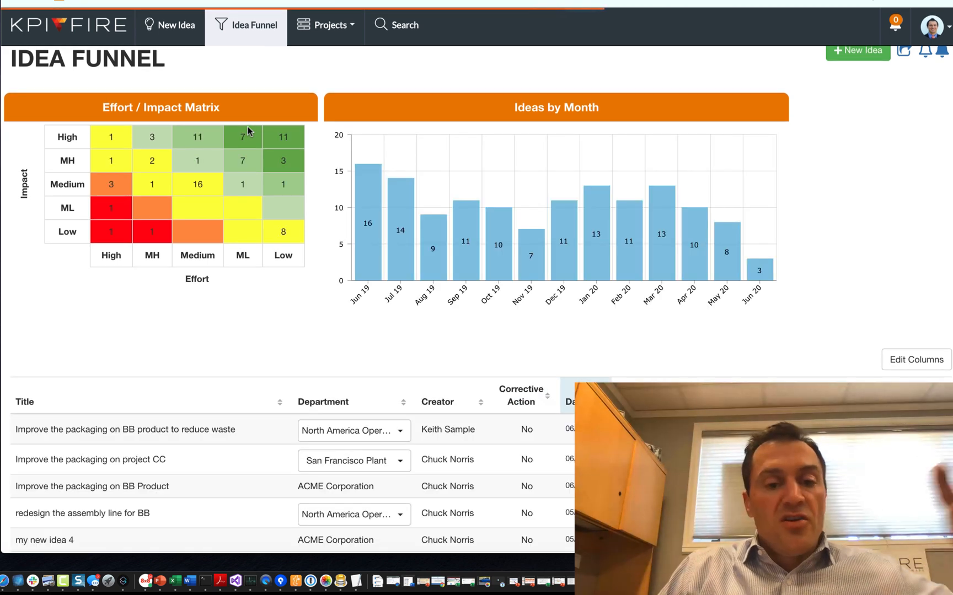
# Step: Open the Projects List View showing all projects
pyautogui.click(327, 25)
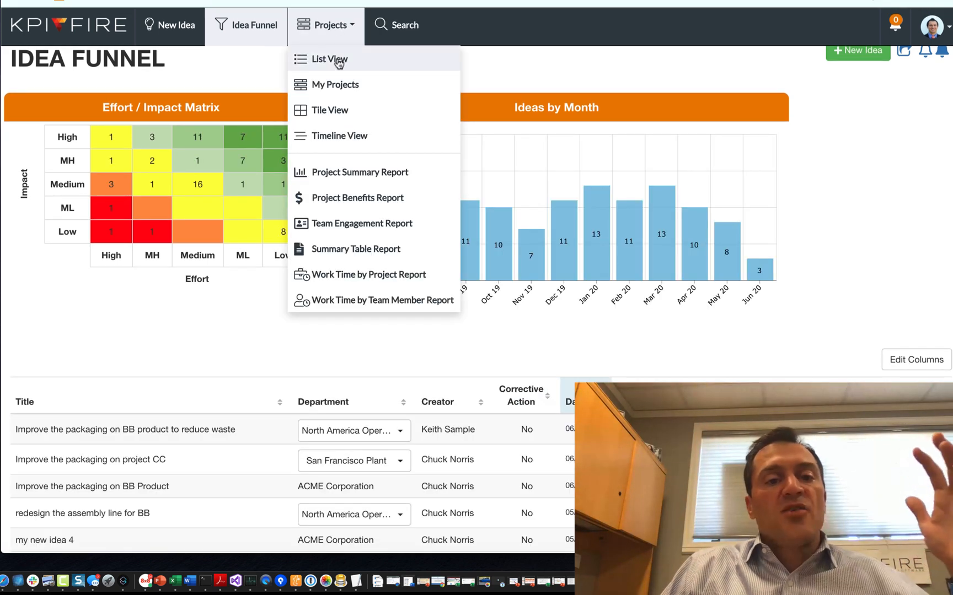
pyautogui.click(332, 59)
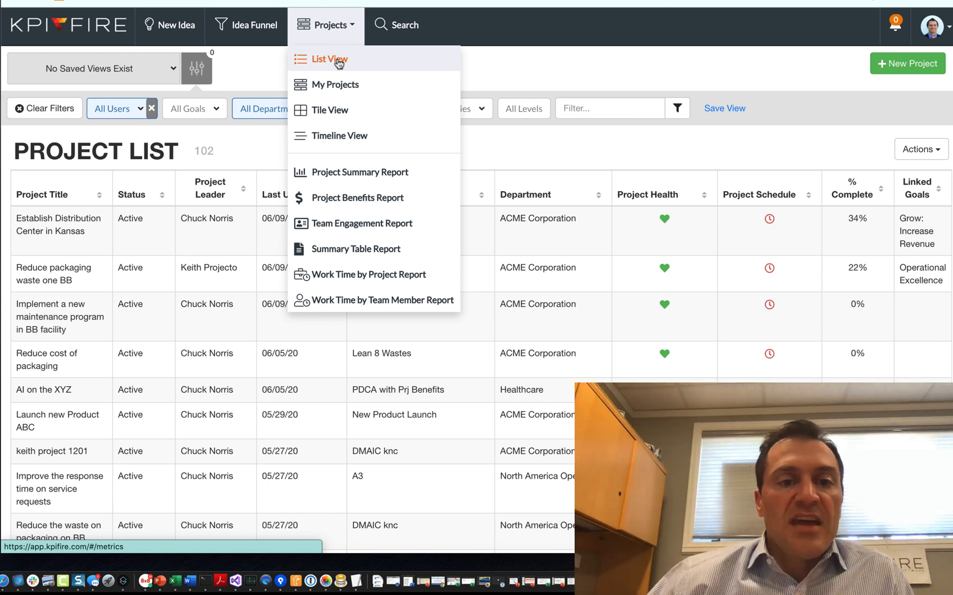
pyautogui.click(328, 59)
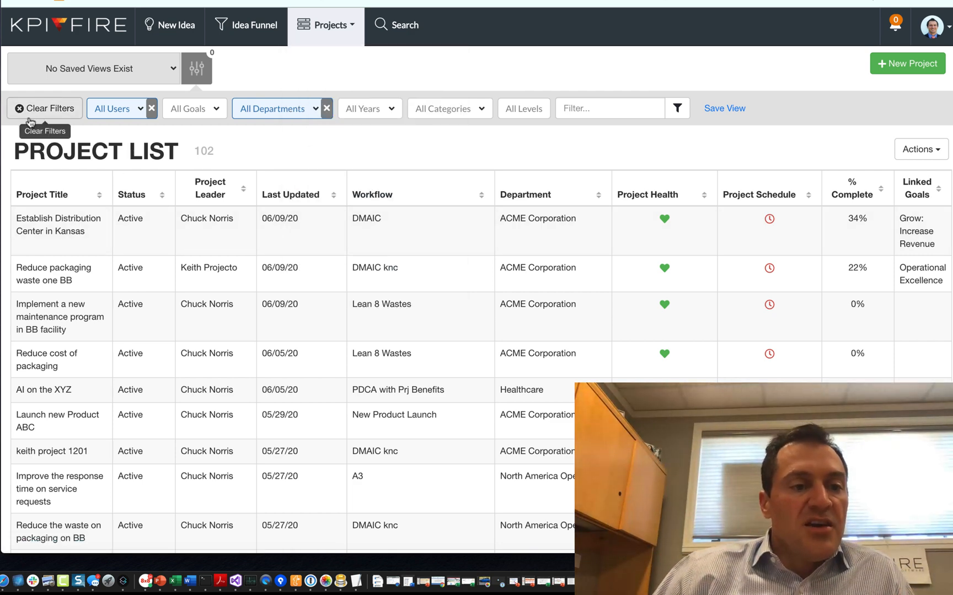
pyautogui.moveTo(618, 119)
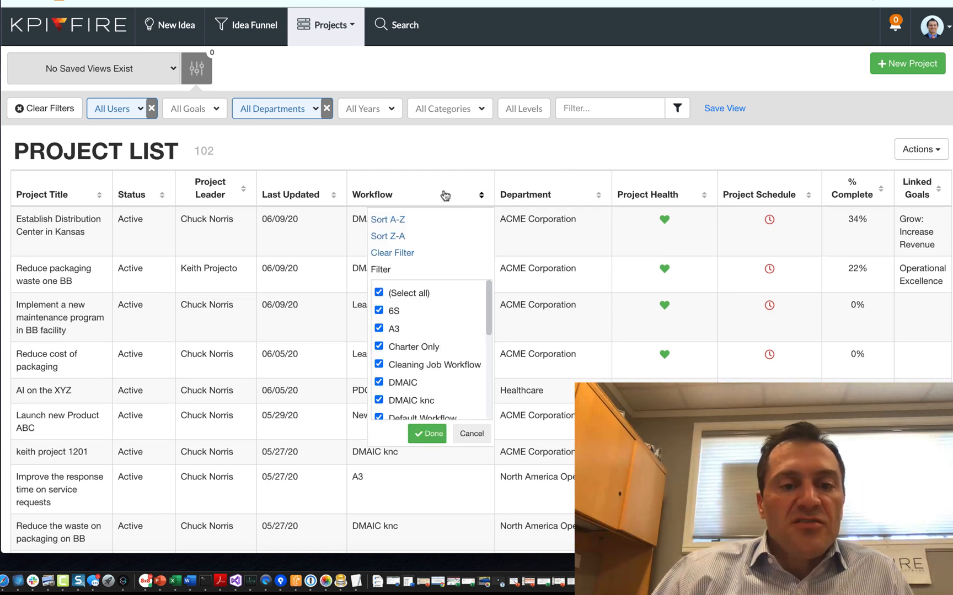
pyautogui.moveTo(423, 327)
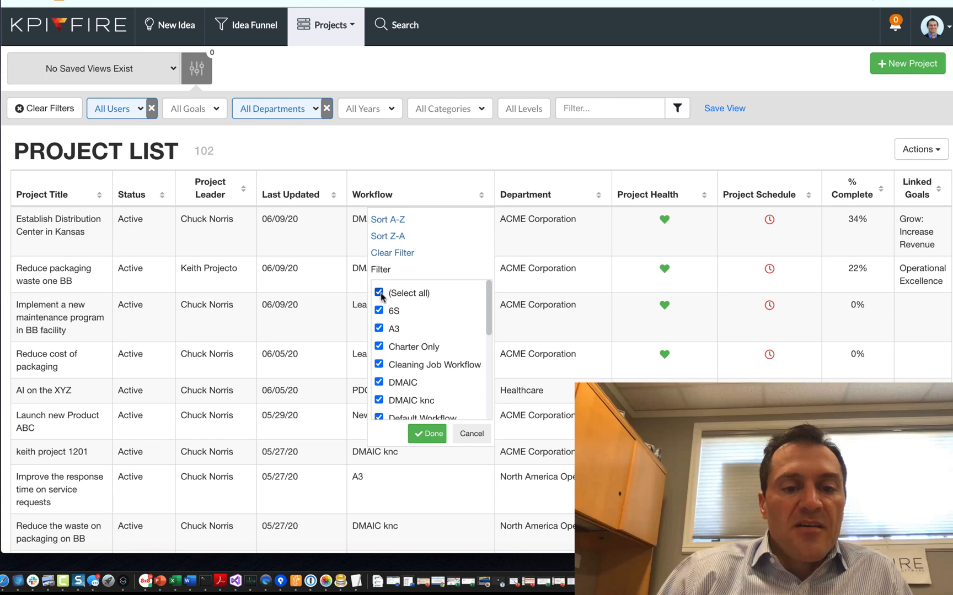
# Step: Briefly filter the Workflow column to A3, then clear it and dismiss Actions
pyautogui.click(378, 293)
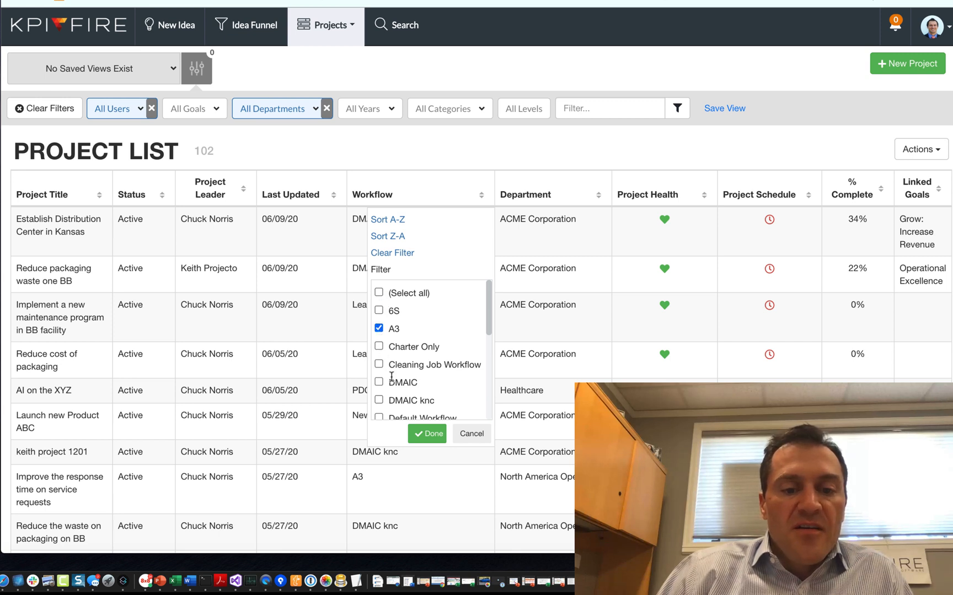
pyautogui.click(428, 434)
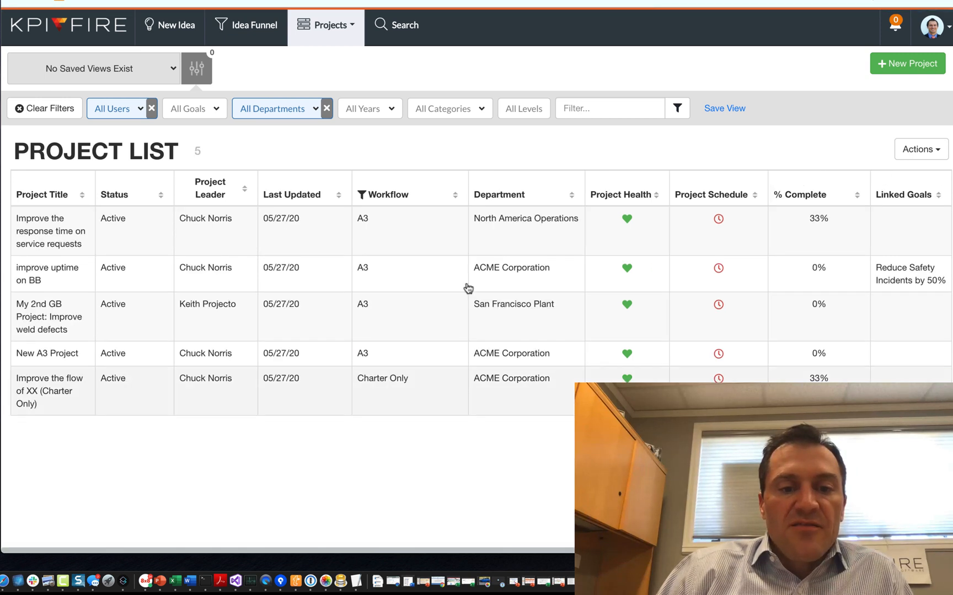
pyautogui.moveTo(369, 199)
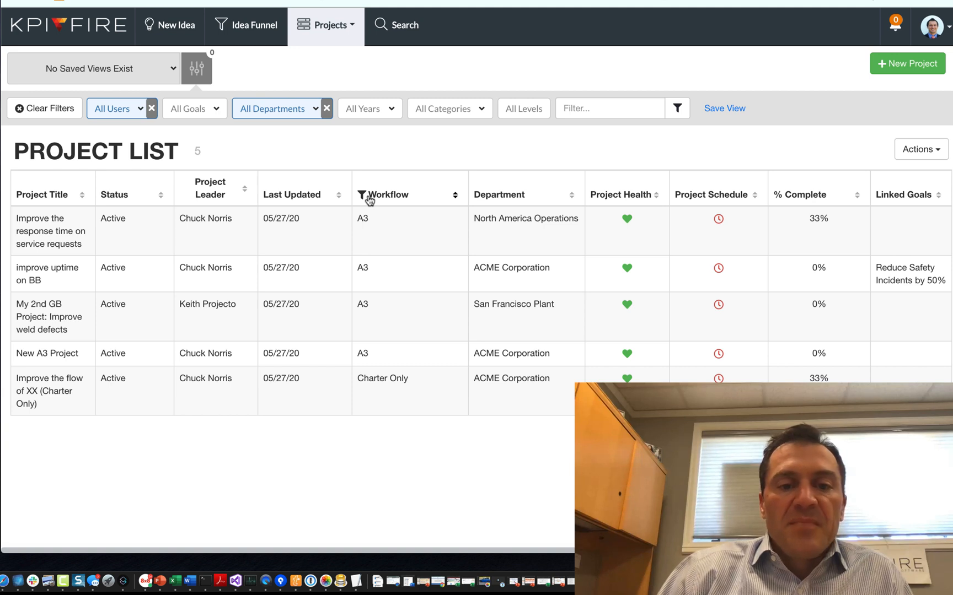
pyautogui.click(921, 149)
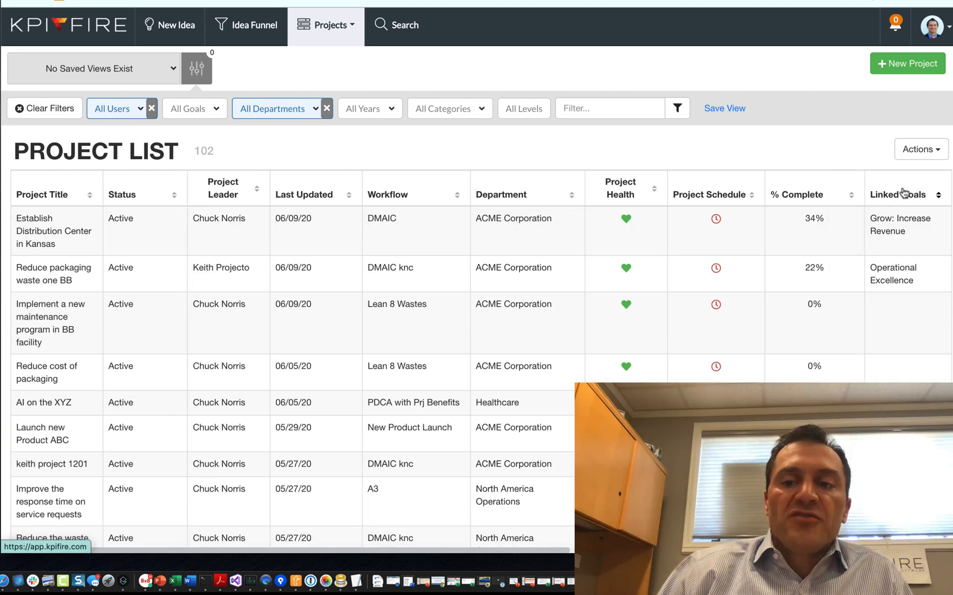
pyautogui.click(921, 149)
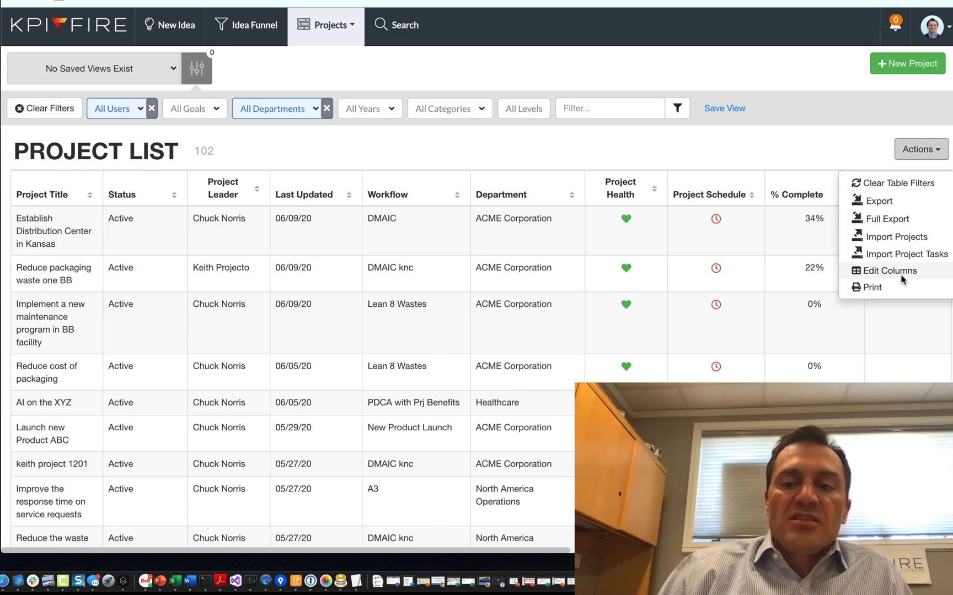
pyautogui.click(890, 271)
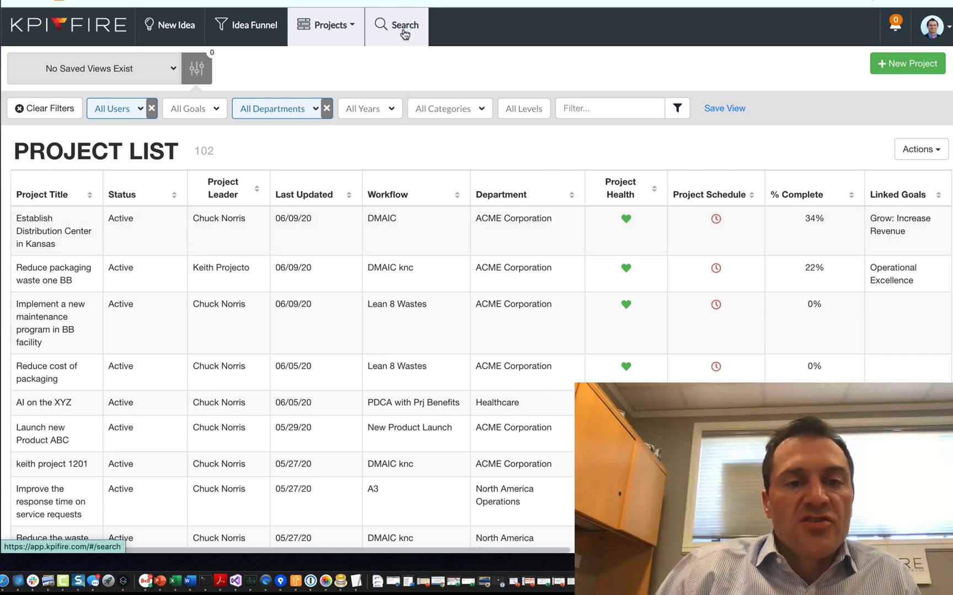
pyautogui.click(400, 25)
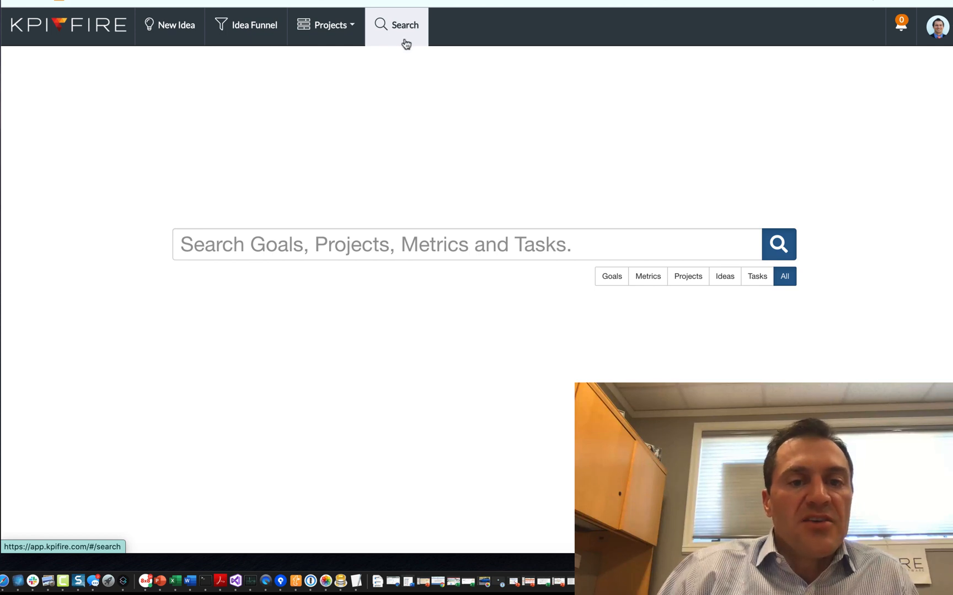
pyautogui.moveTo(404, 50)
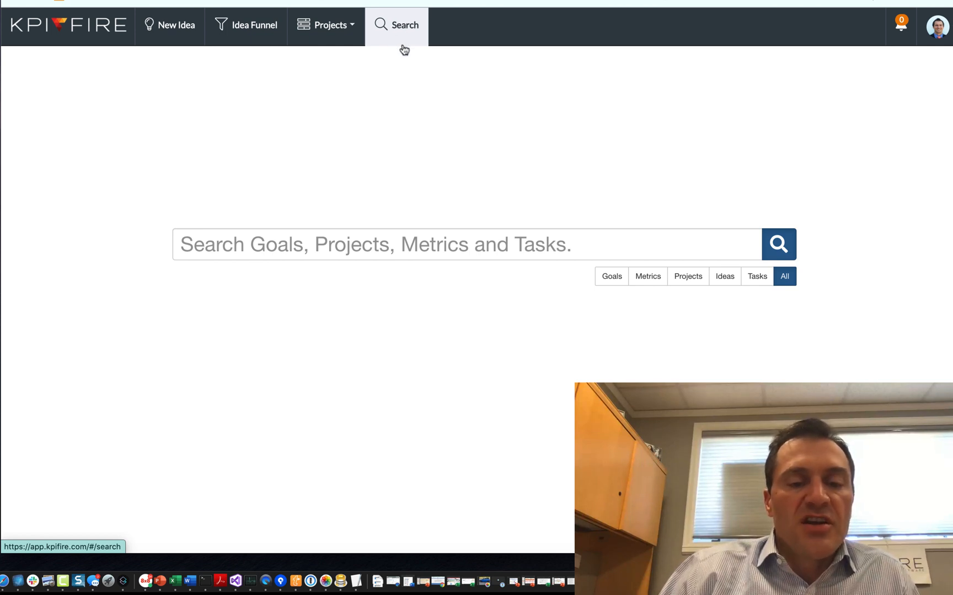
pyautogui.click(411, 244)
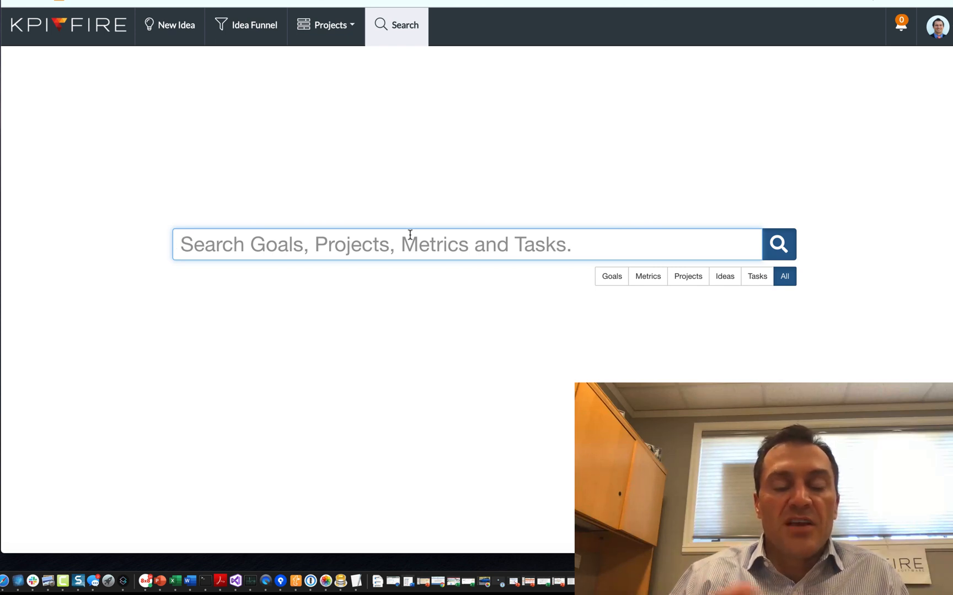
pyautogui.moveTo(299, 79)
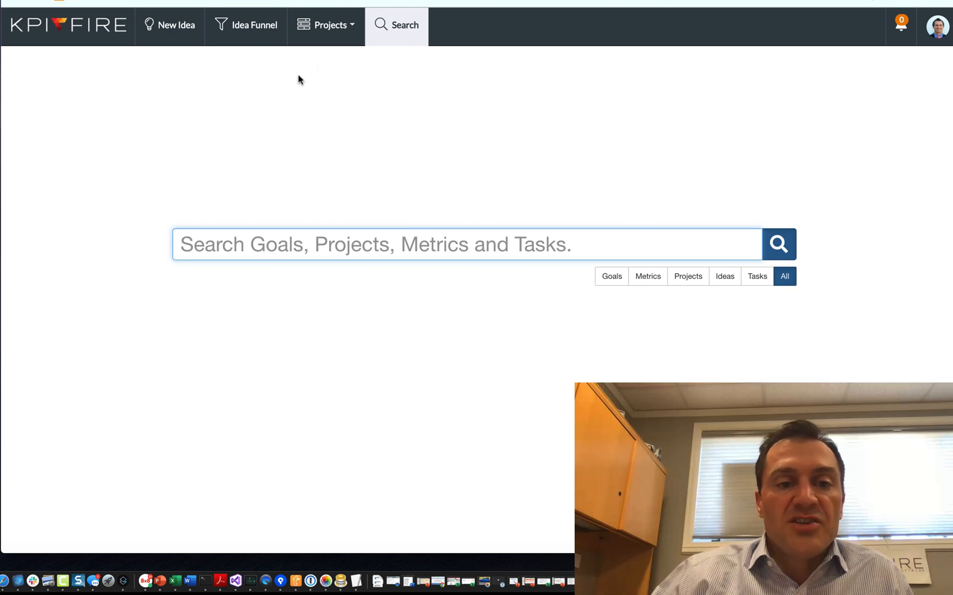
pyautogui.click(328, 25)
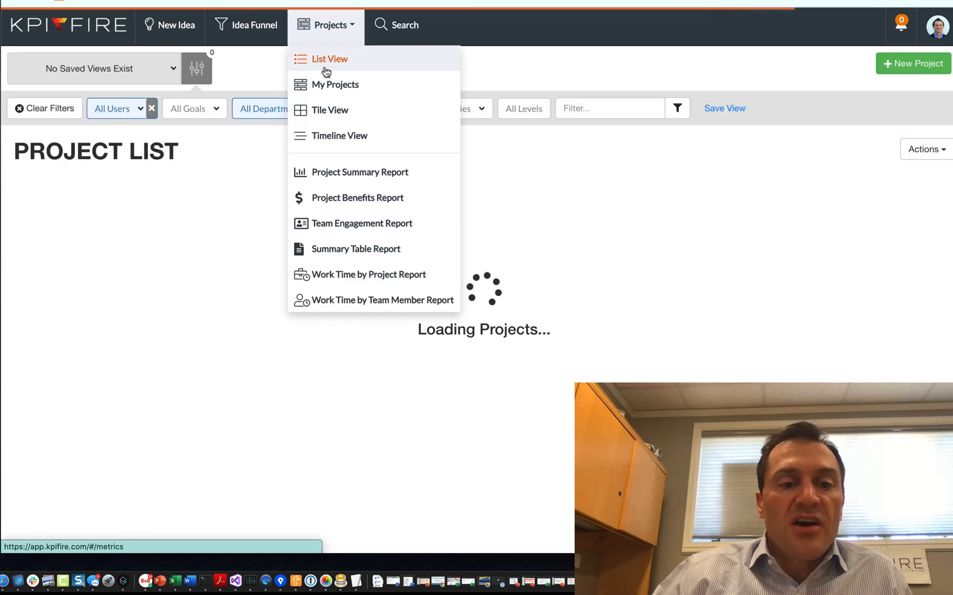
pyautogui.click(335, 59)
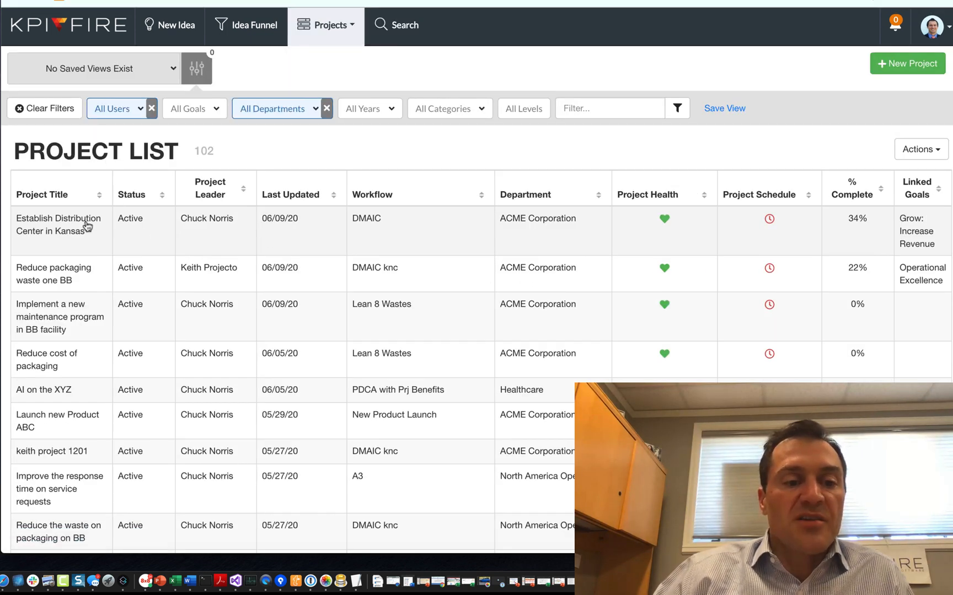